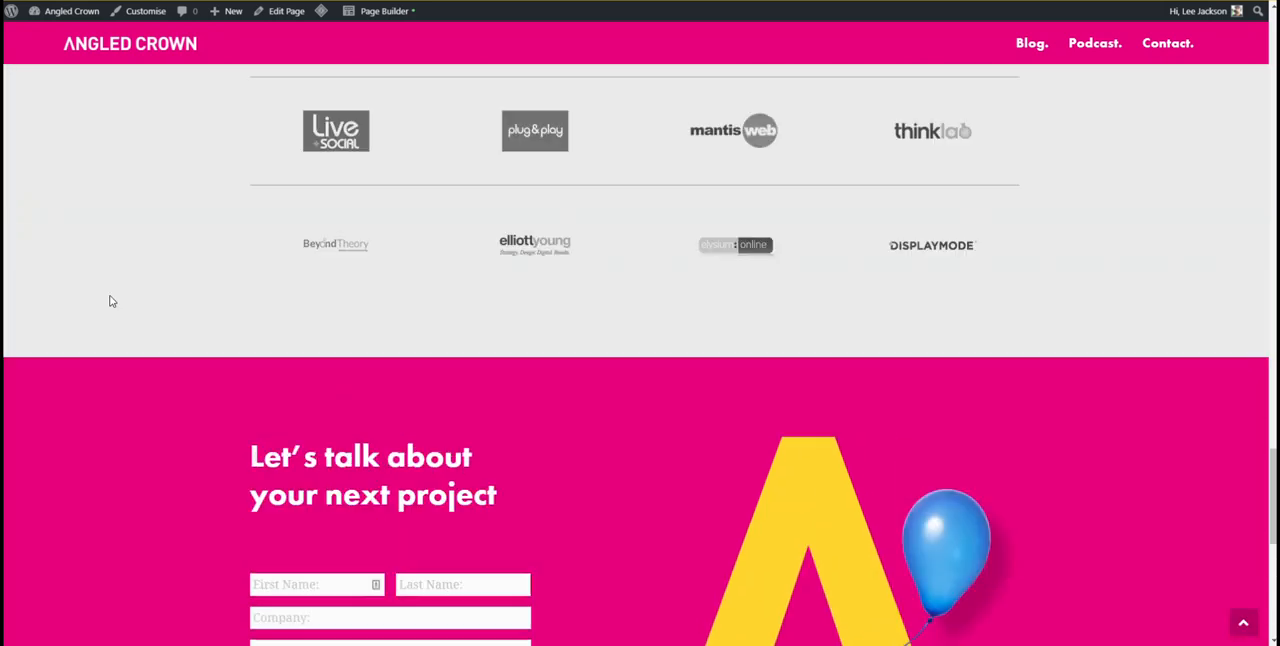
Close the form editor and bring up the Share embed code for Angled Crown Website (White)
scroll(down, 3)
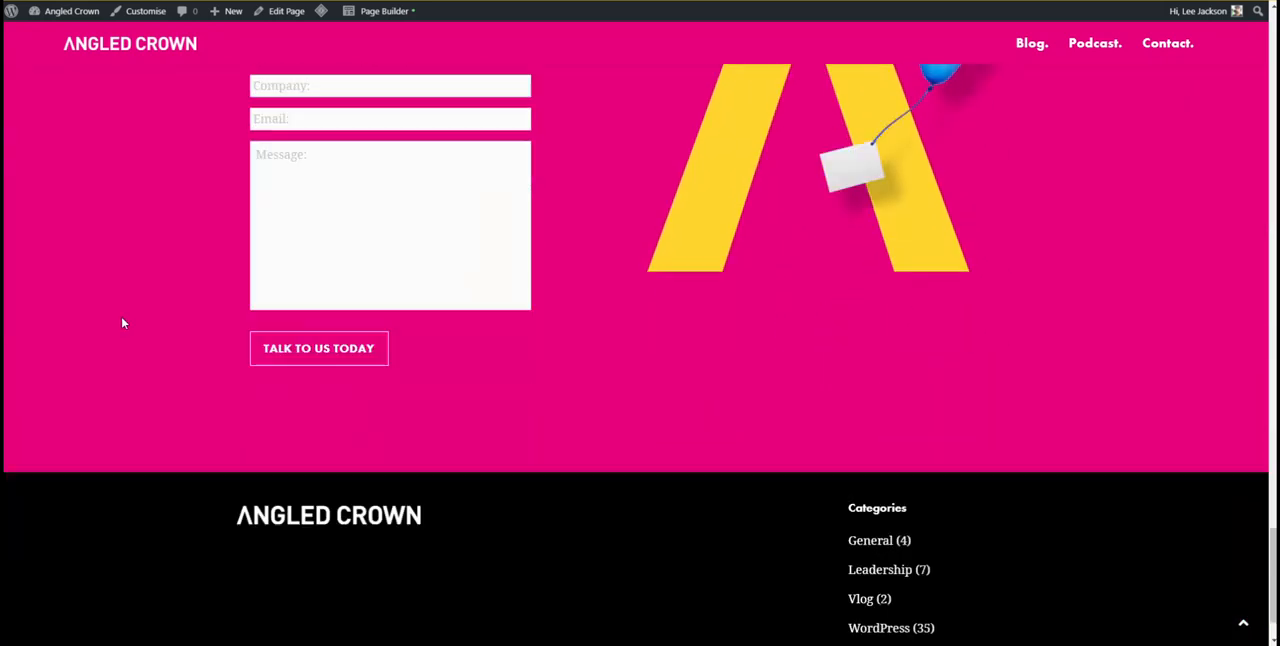
mouse_move(148, 187)
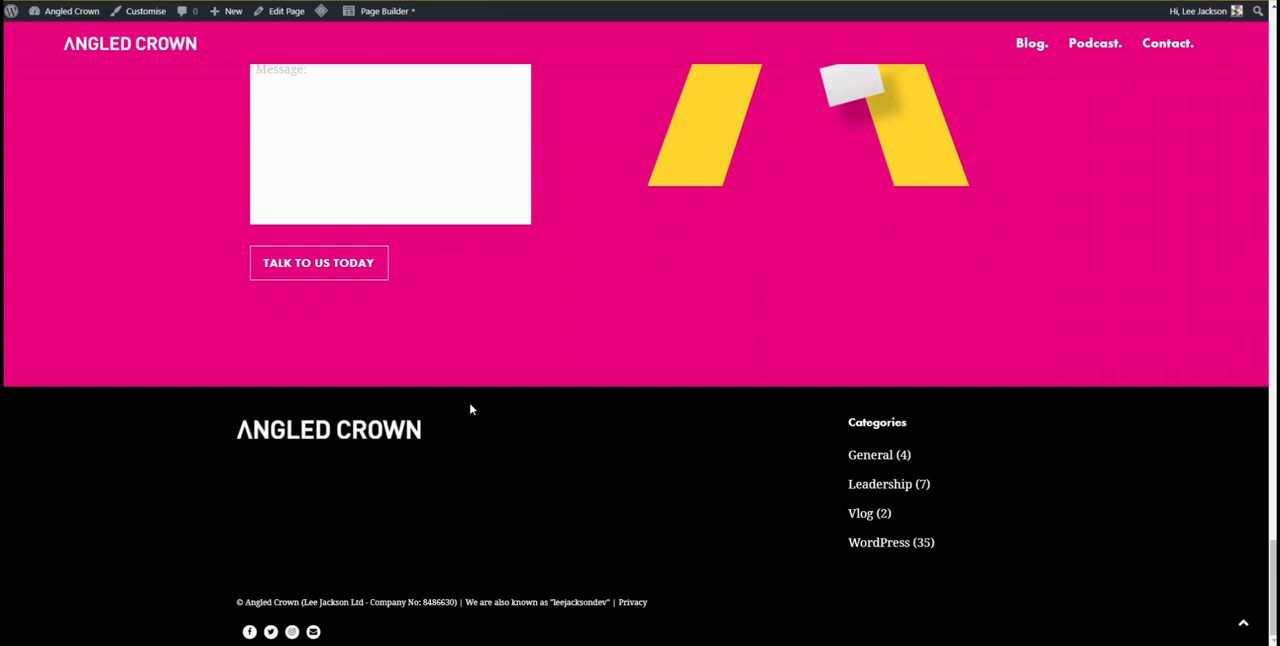
scroll(up, 3)
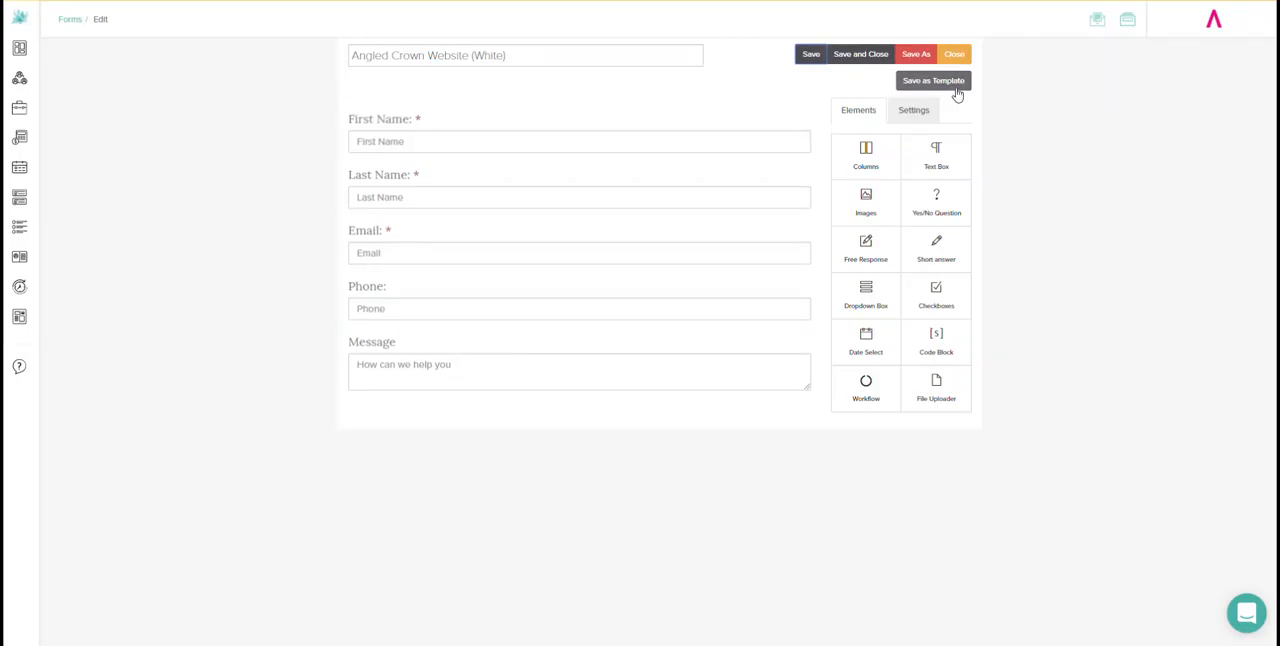
click(953, 54)
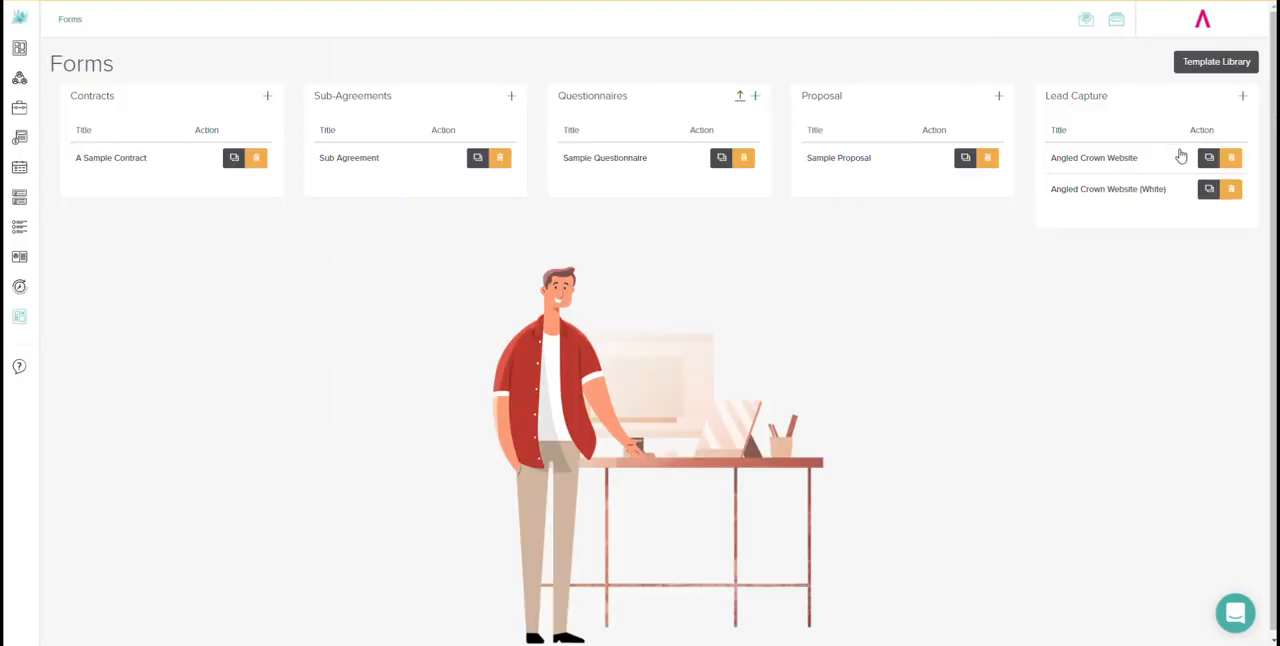
mouse_move(1108, 192)
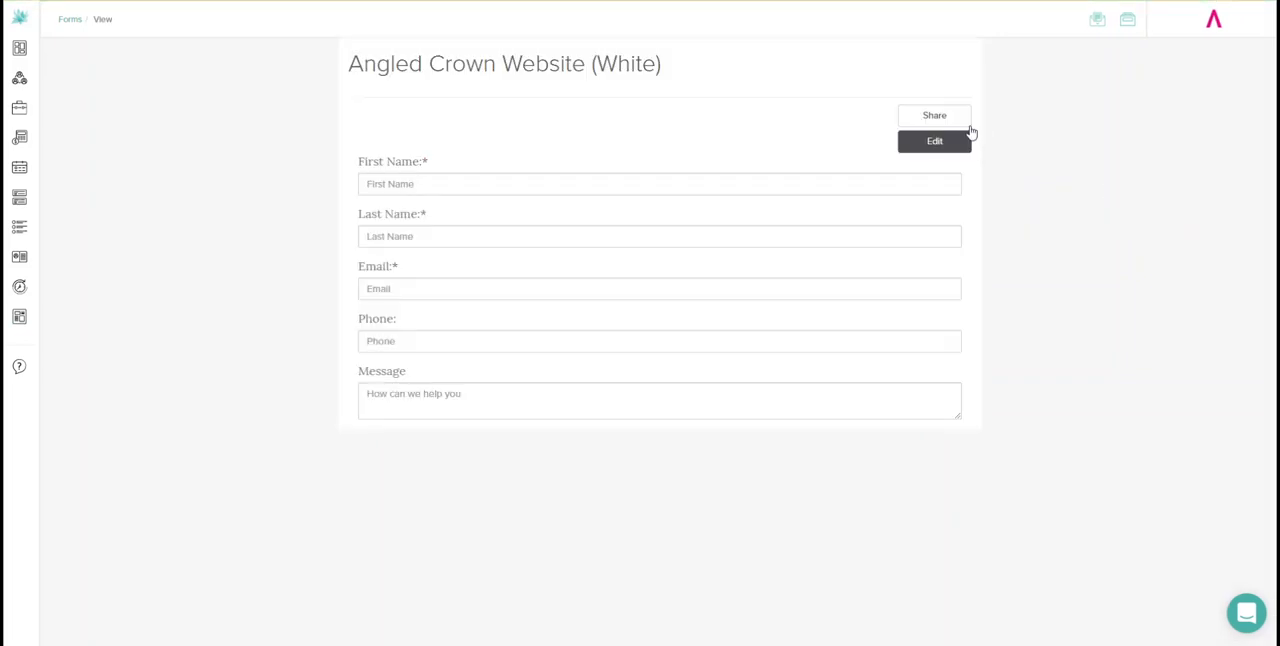
click(933, 115)
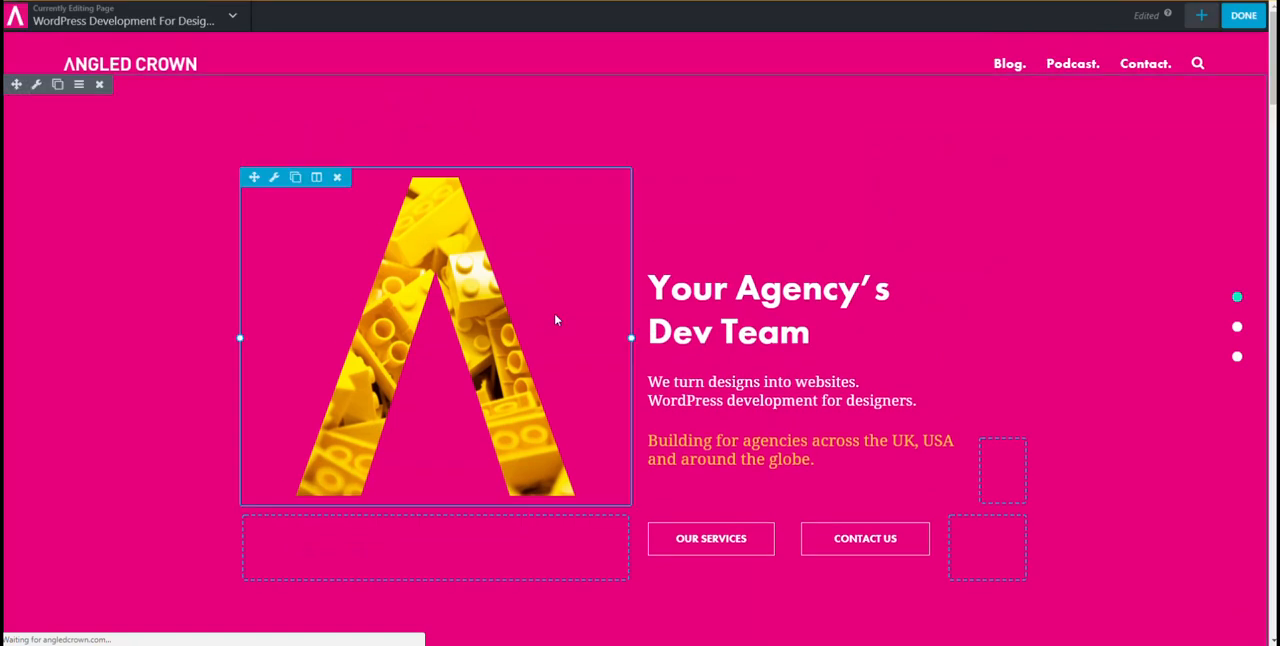
Replace the Text Editor module's old shortcode with the Dubsado iframe code and save
scroll(down, 3)
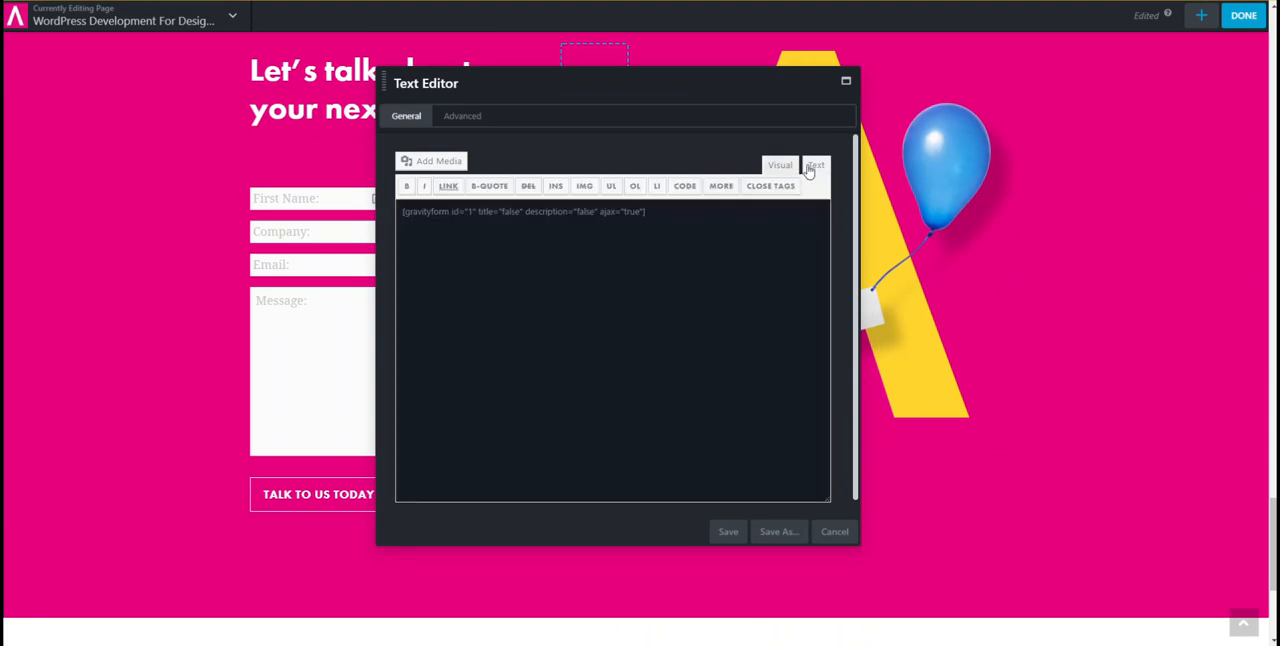
click(816, 165)
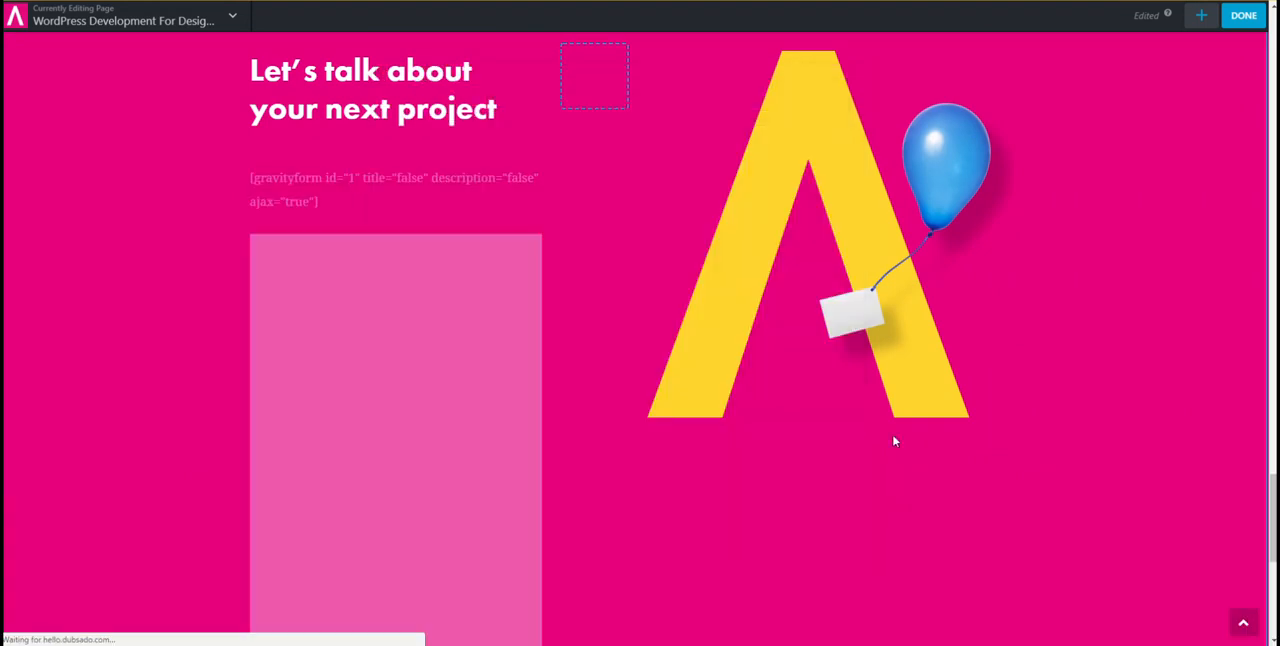
click(1201, 15)
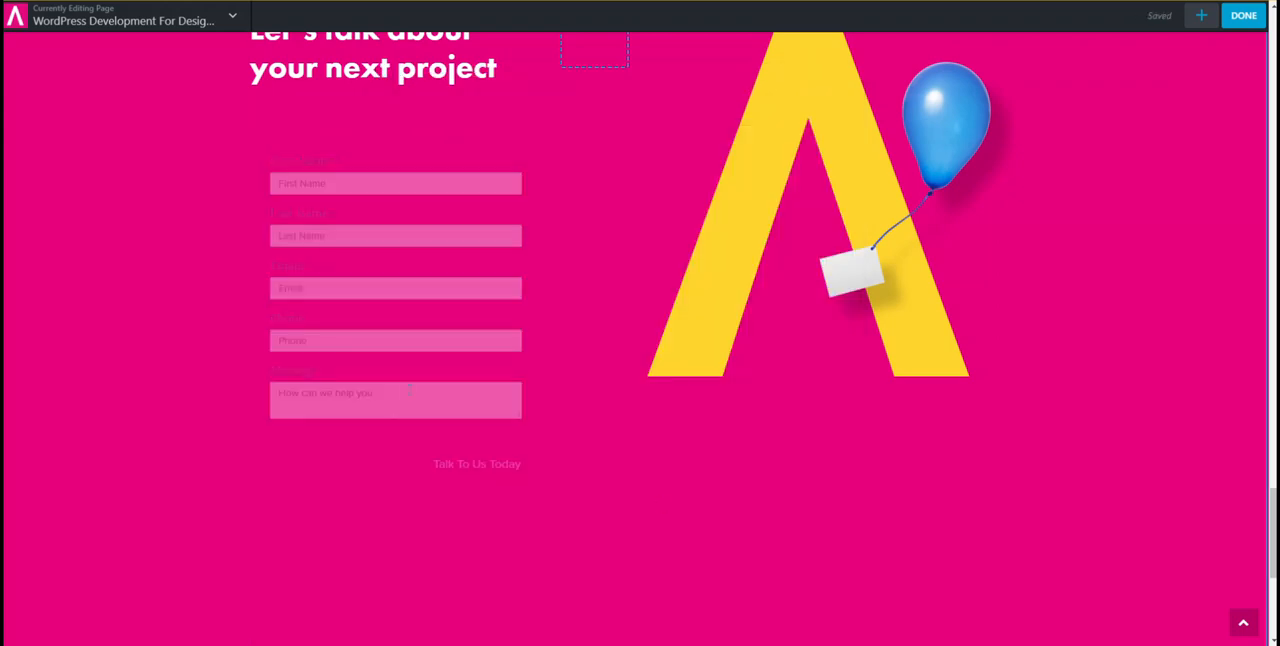
Delete the empty module beneath the form and publish the page
scroll(down, 3)
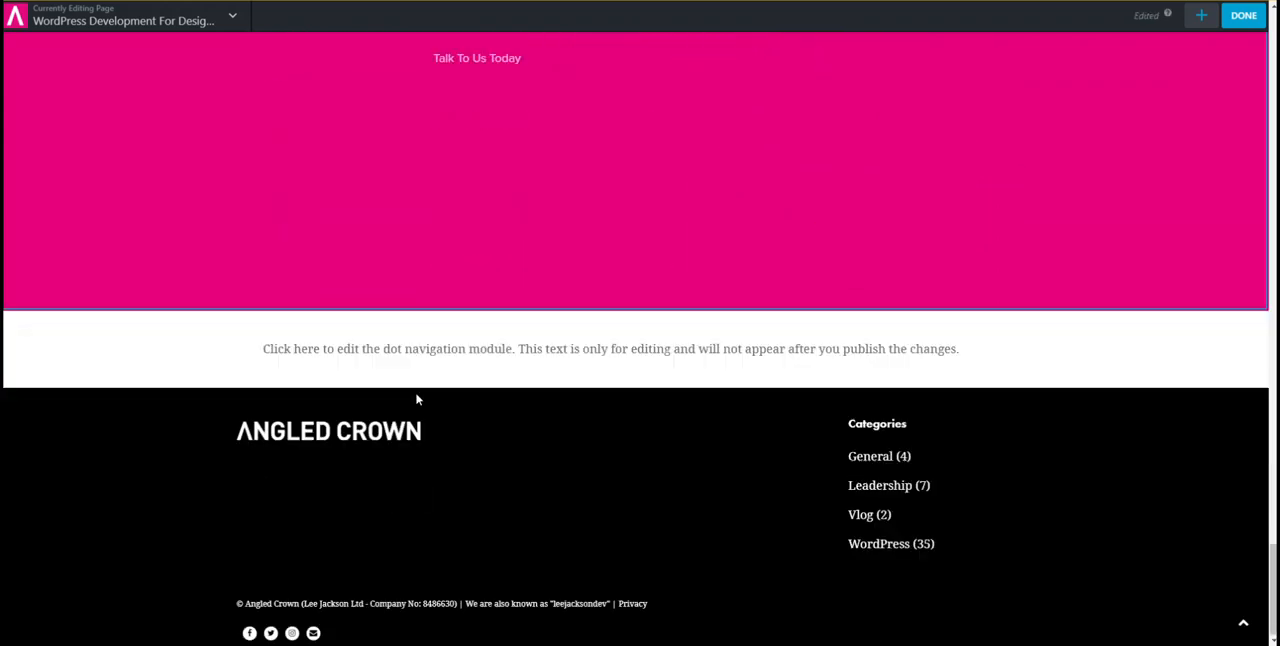
scroll(up, 3)
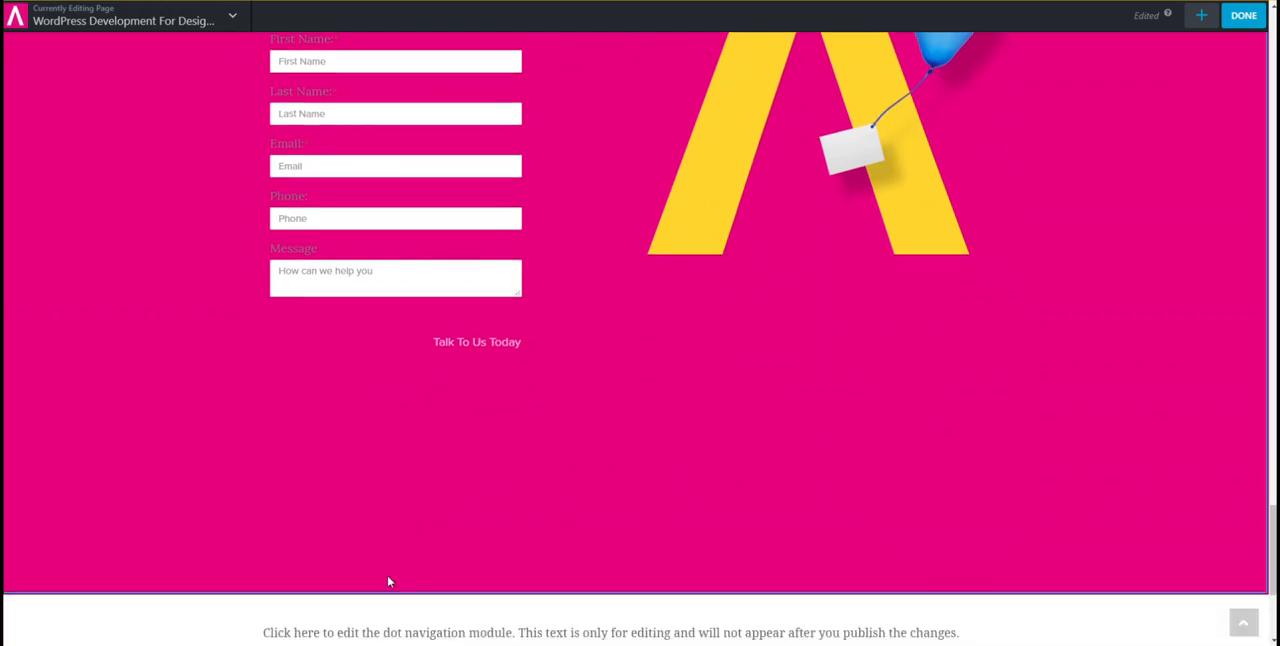
click(338, 521)
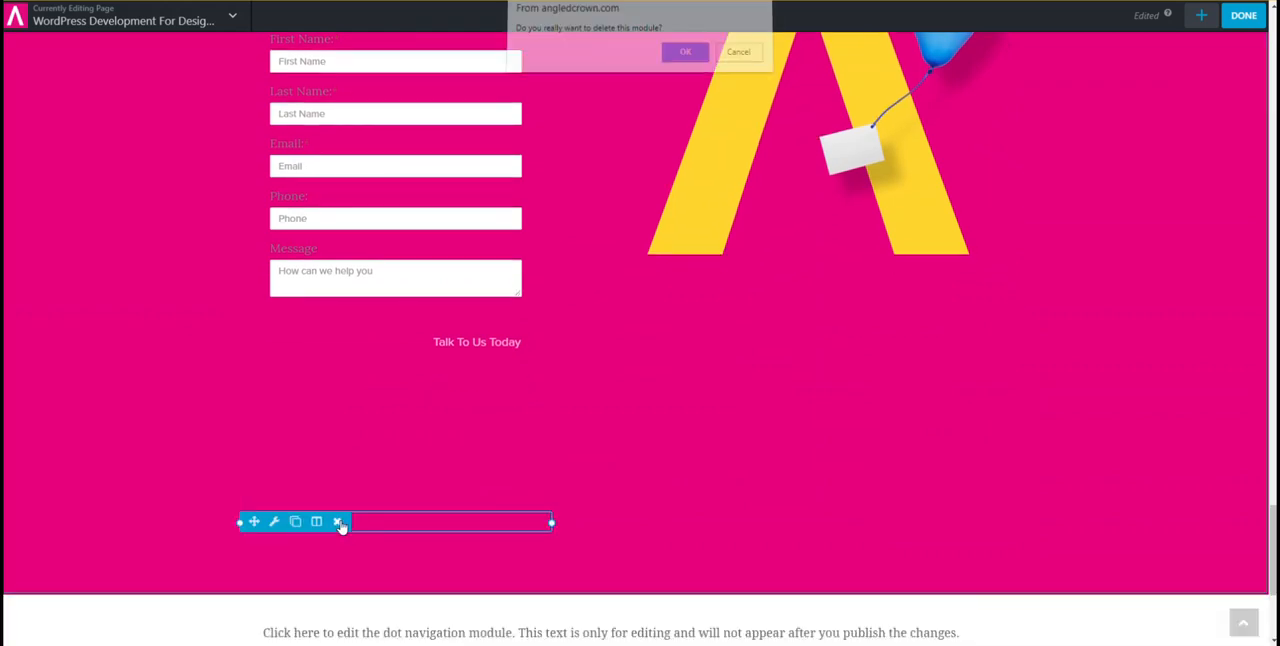
click(685, 51)
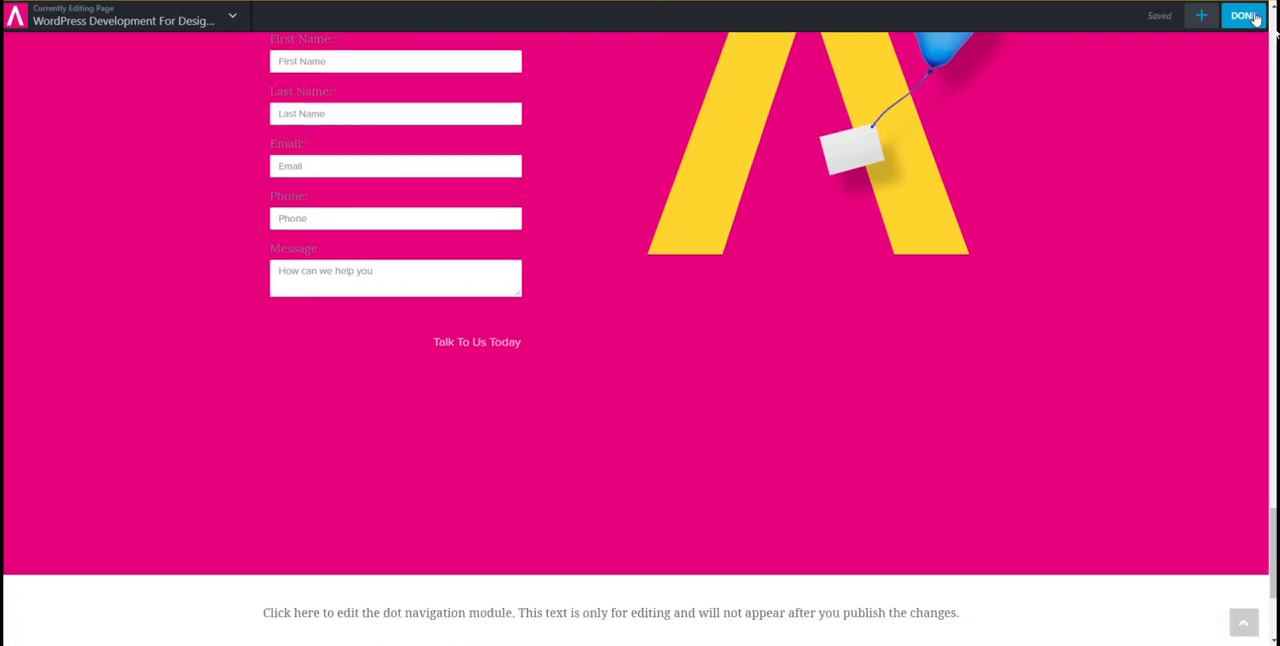
scroll(up, 3)
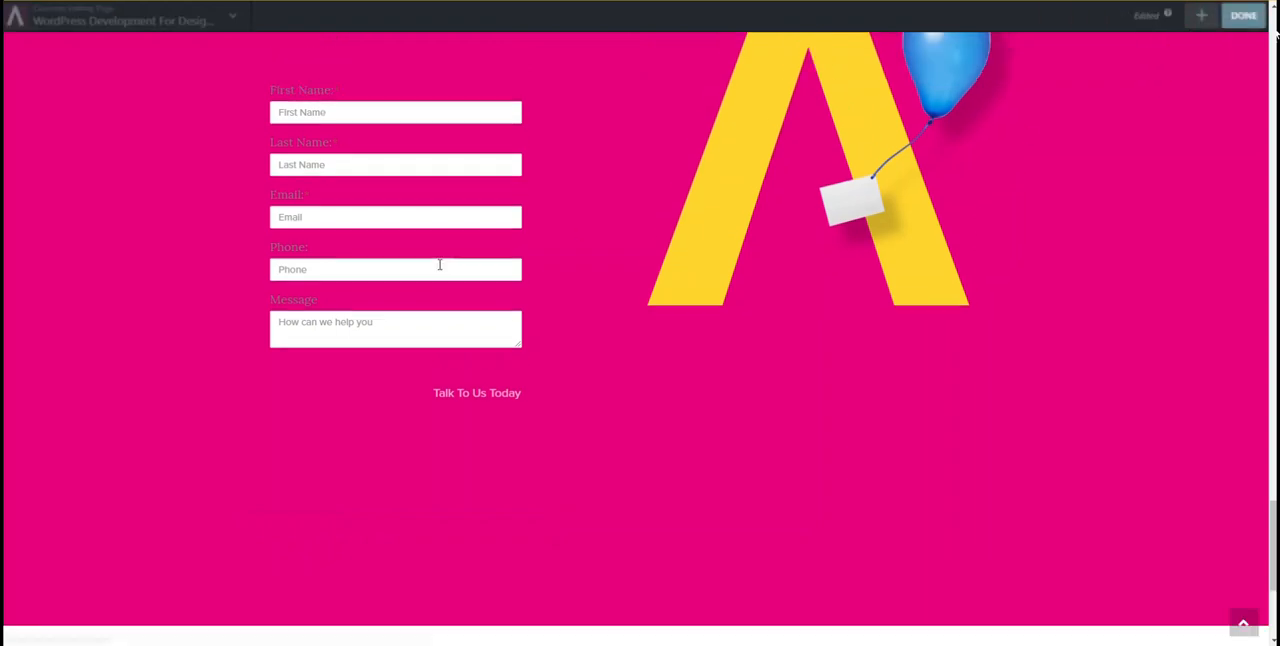
click(1242, 15)
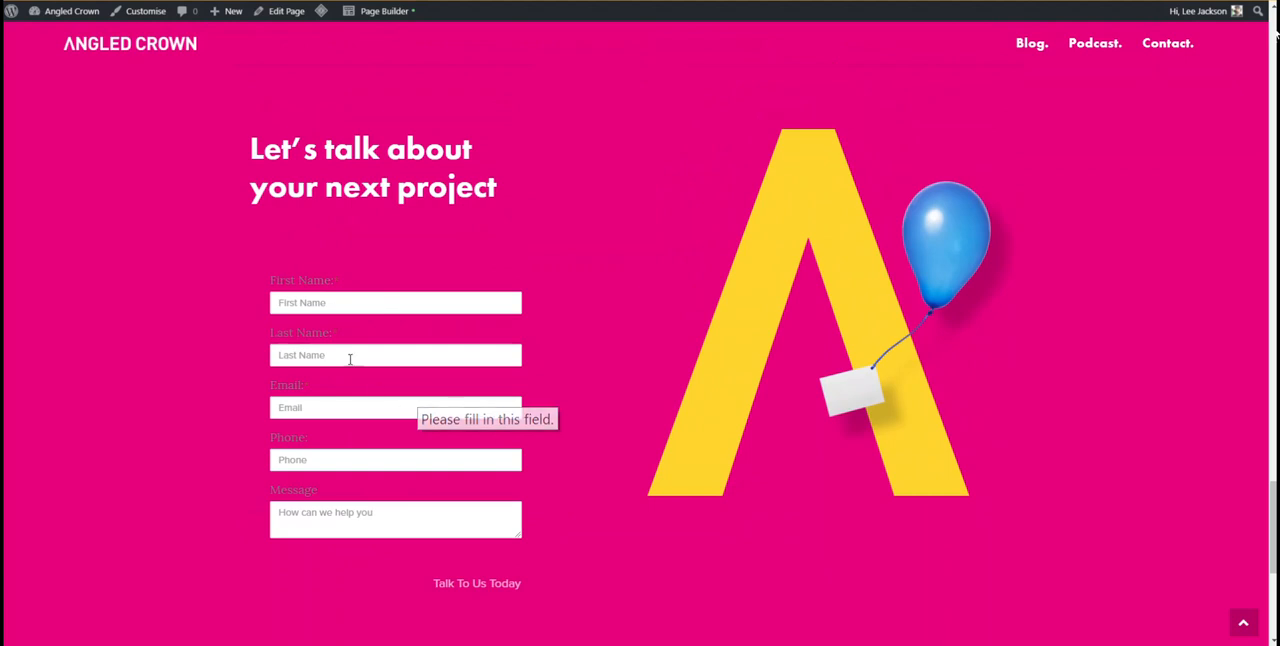
mouse_move(718, 242)
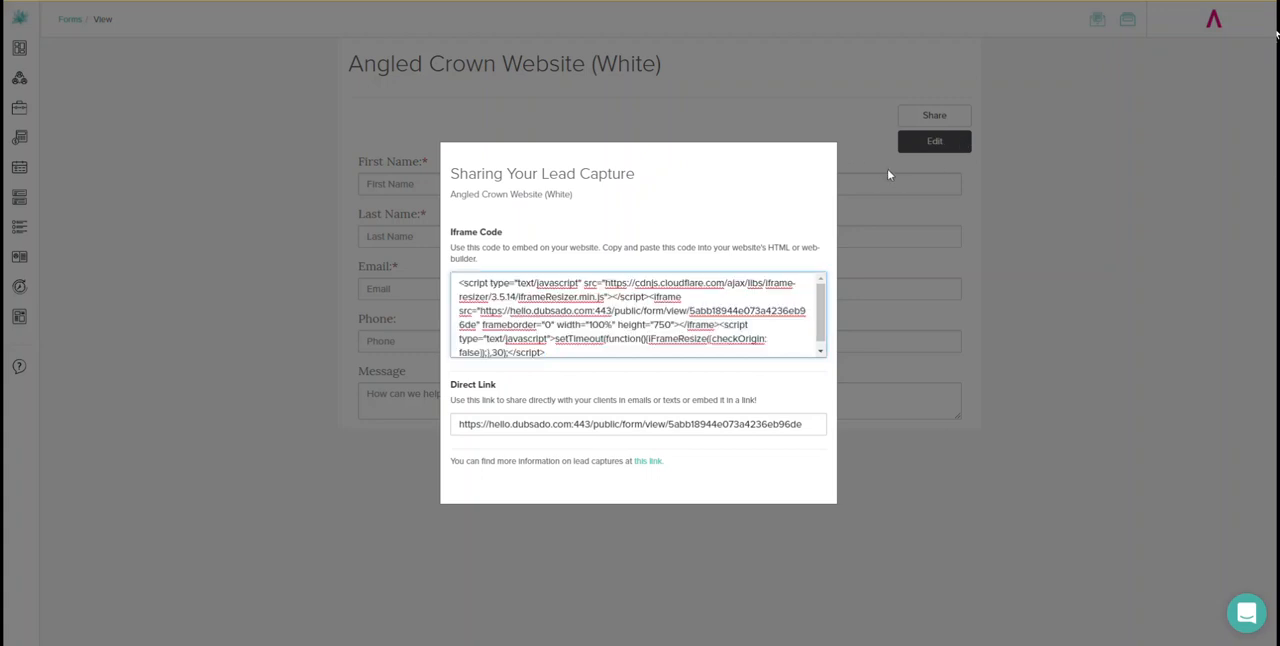
Set the White form's default question colour to FFFFFF and save the form
click(933, 140)
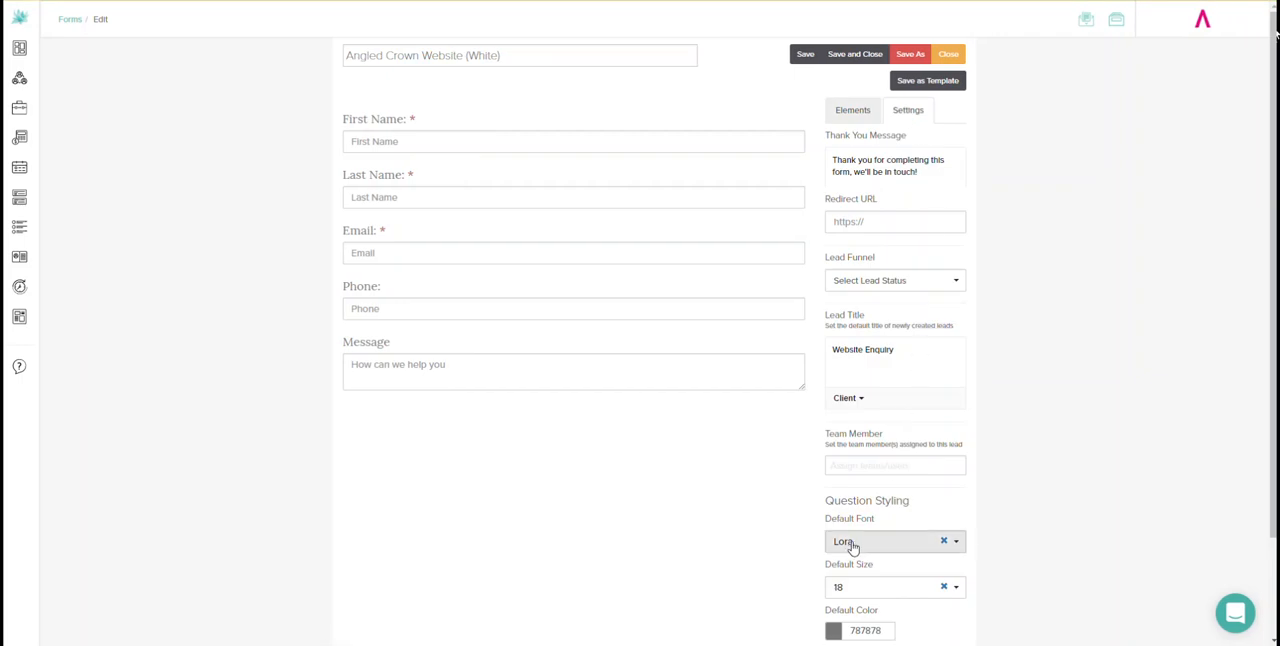
scroll(down, 3)
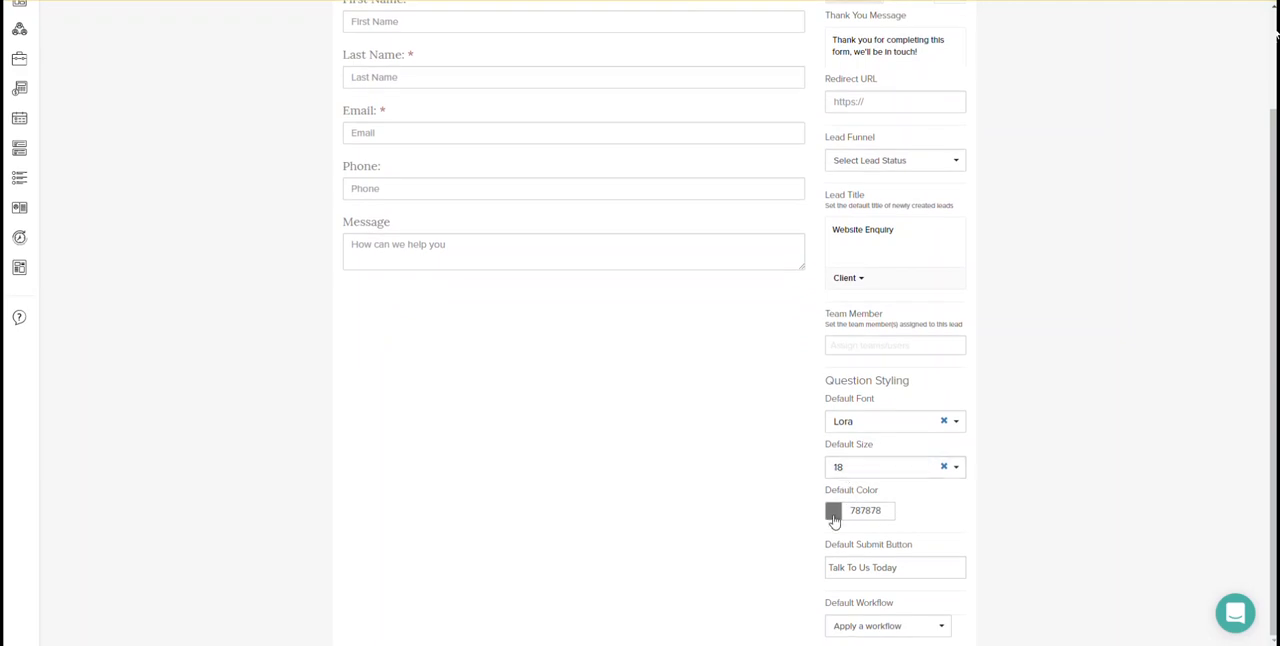
click(834, 510)
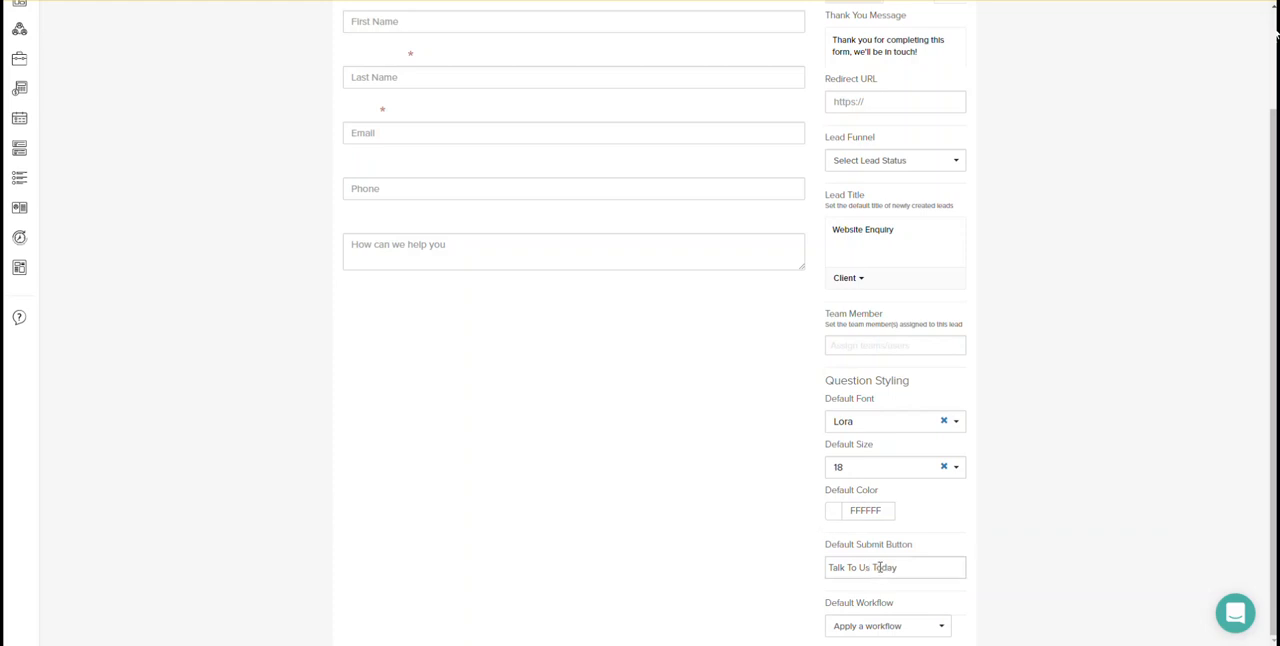
scroll(up, 3)
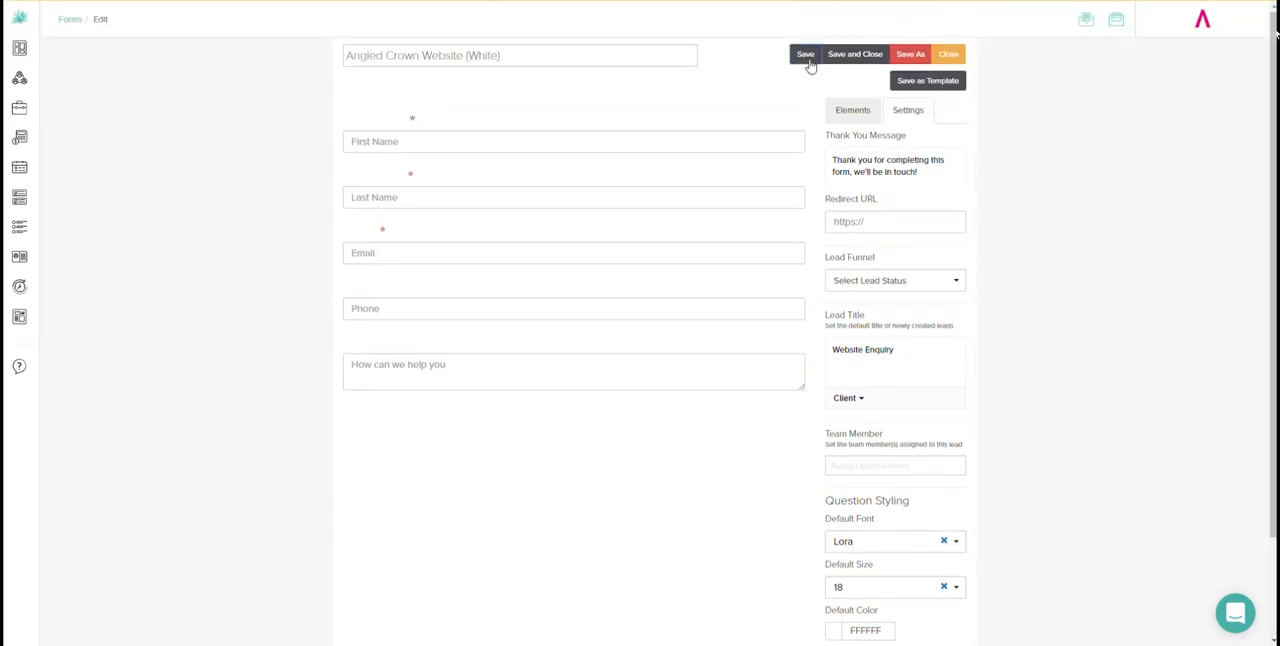
click(805, 54)
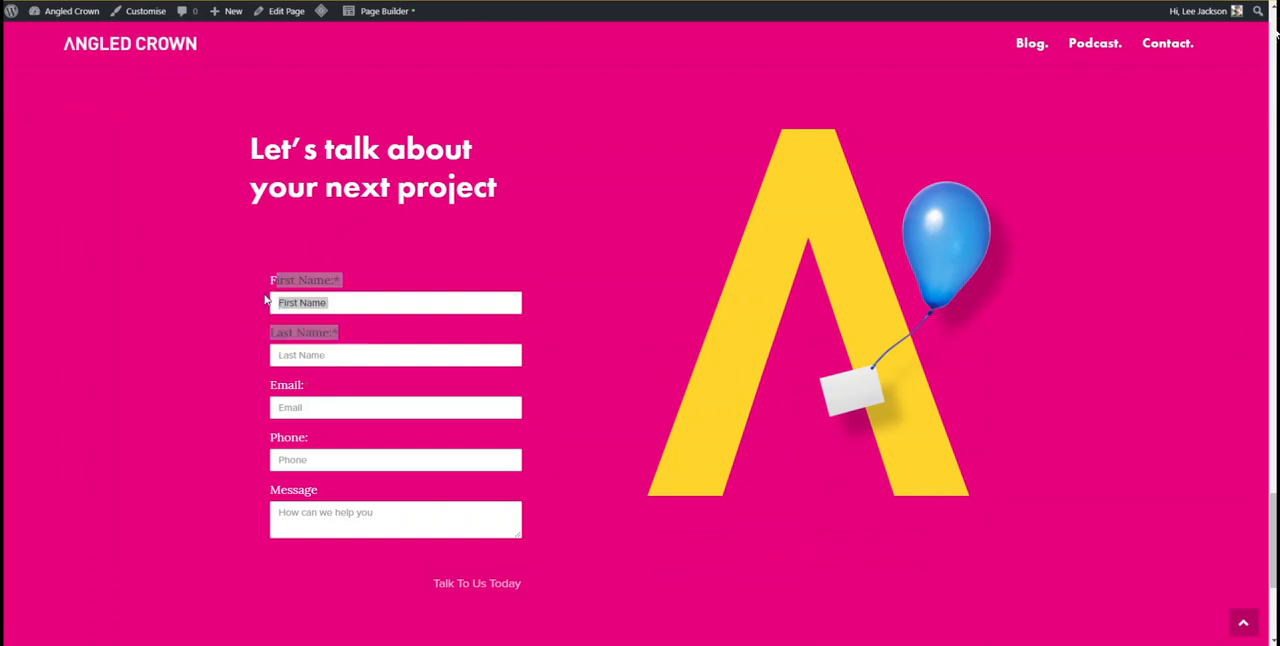
mouse_move(540, 395)
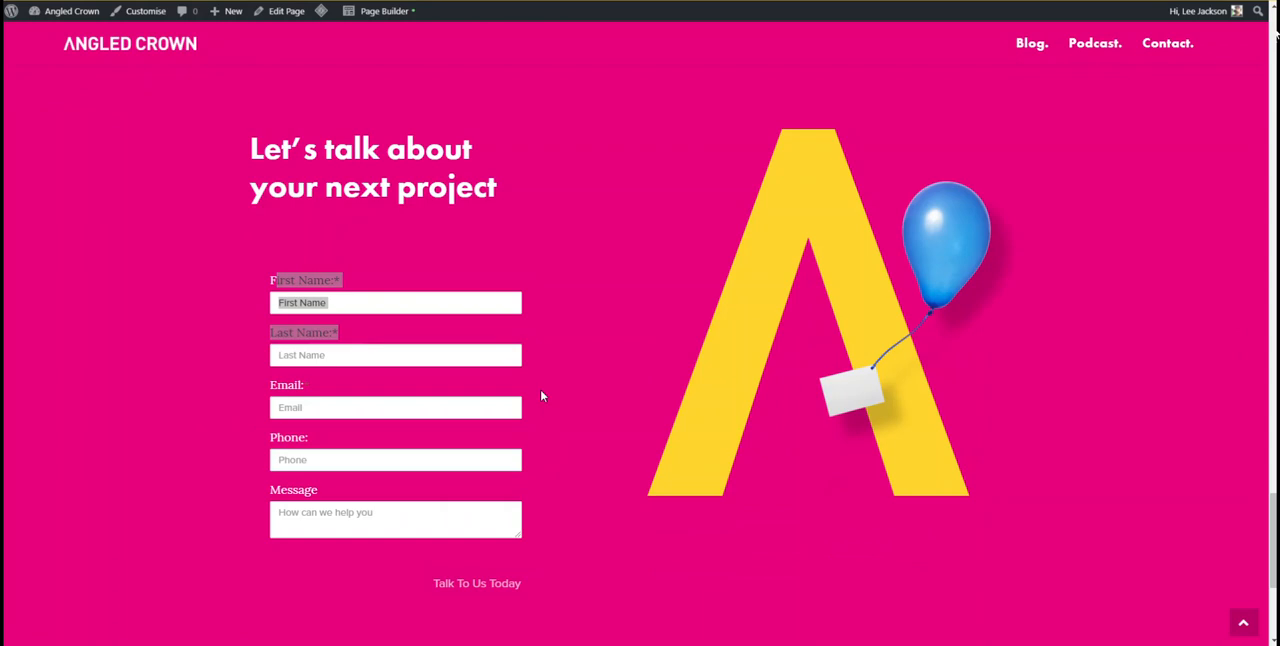
mouse_move(253, 479)
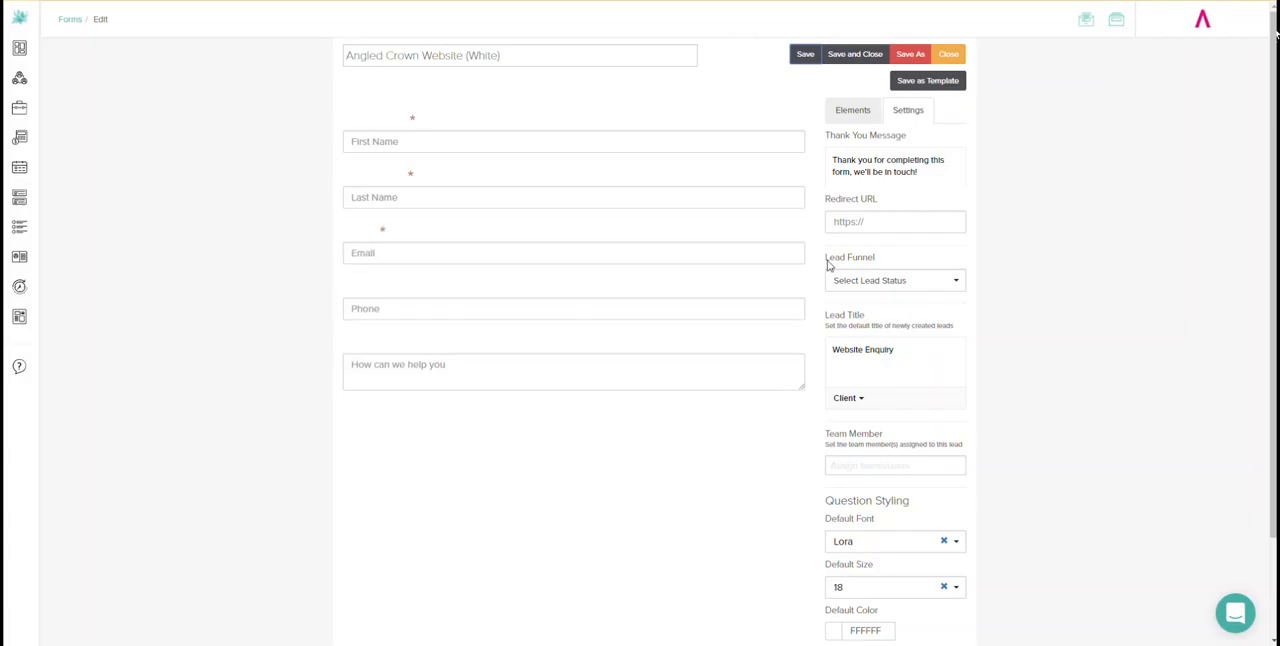
Add a new code block below the message field
click(853, 110)
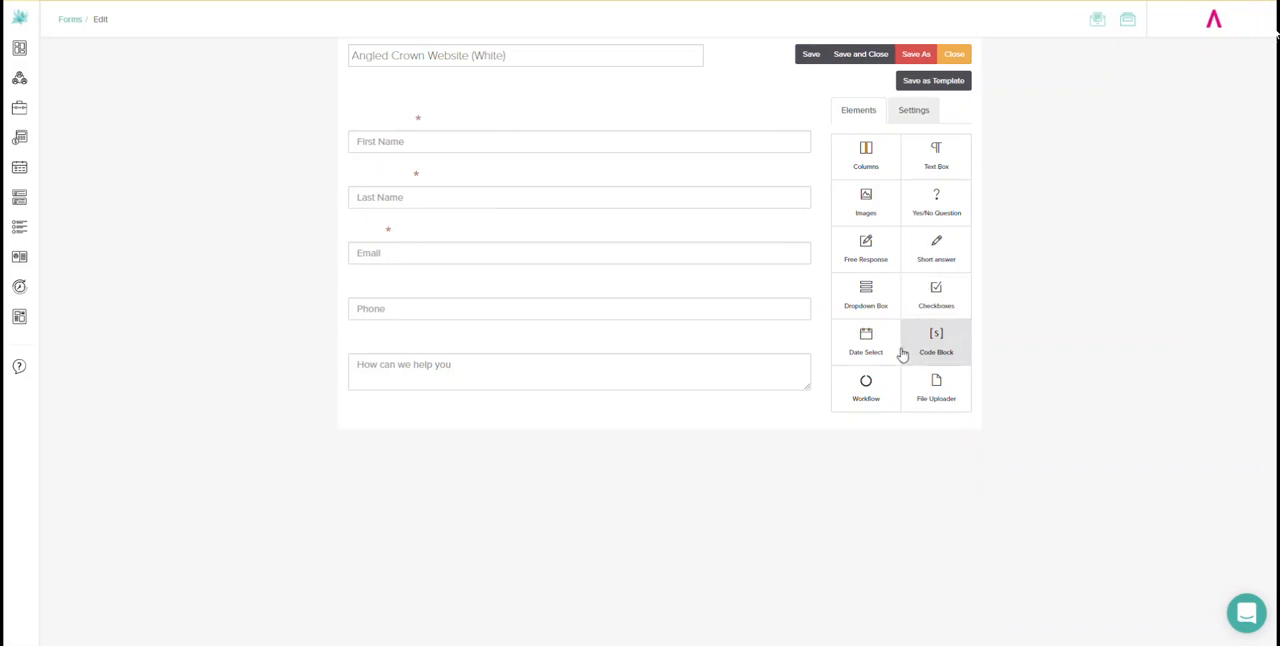
drag(936, 342, 528, 412)
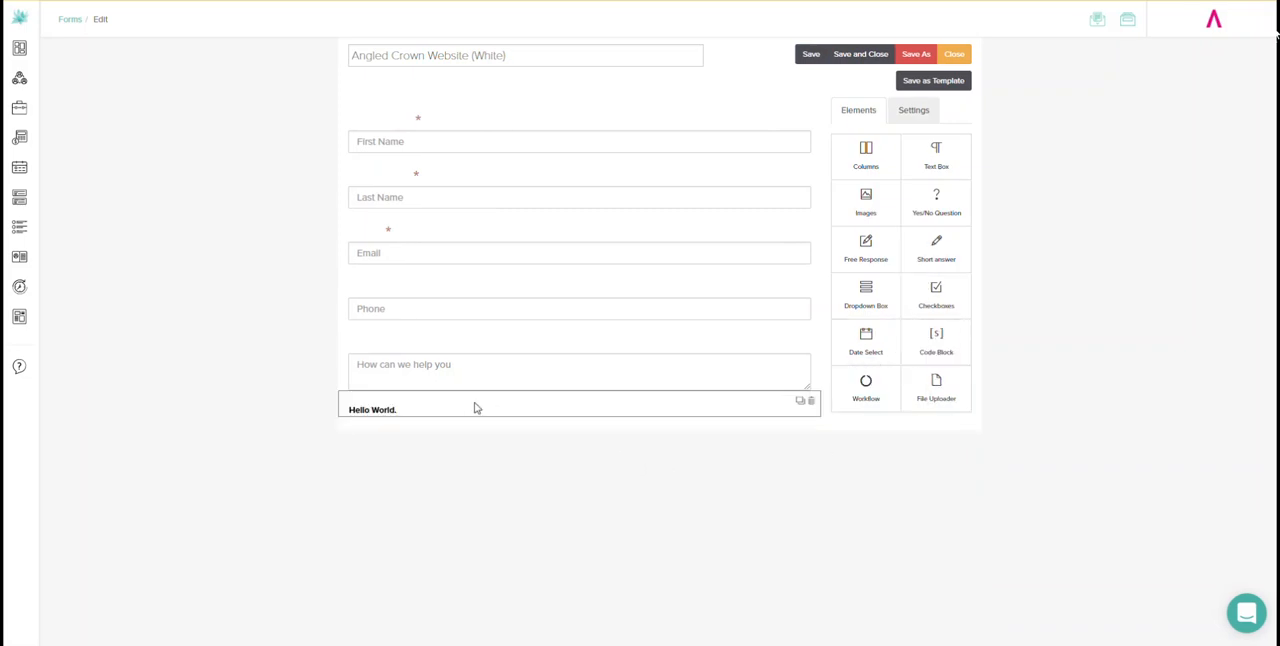
click(799, 399)
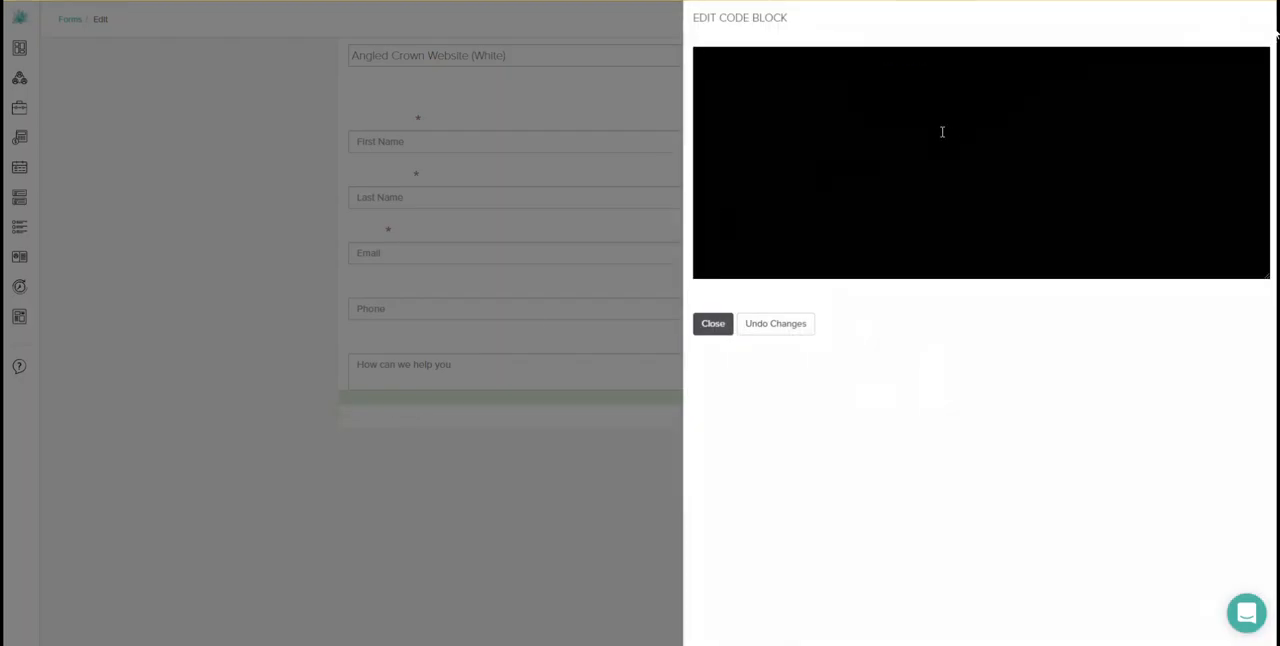
Enter an empty <style> and </style> pair on separate lines in the code block
text(<)
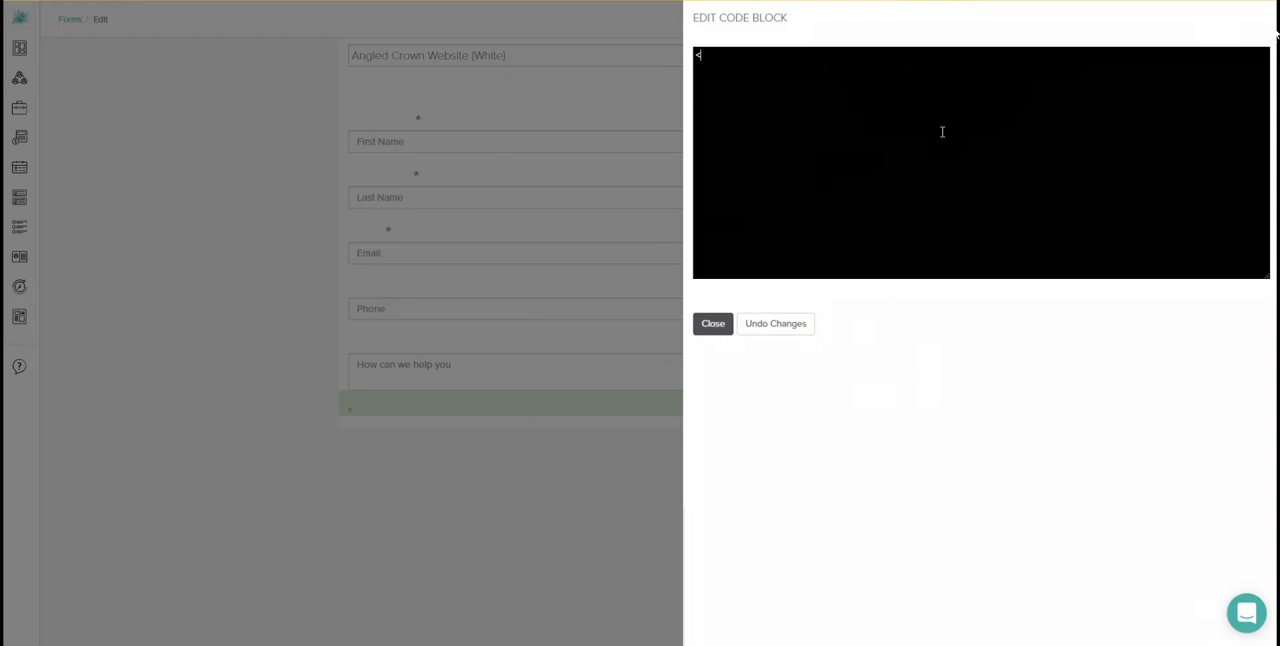
text(<sty)
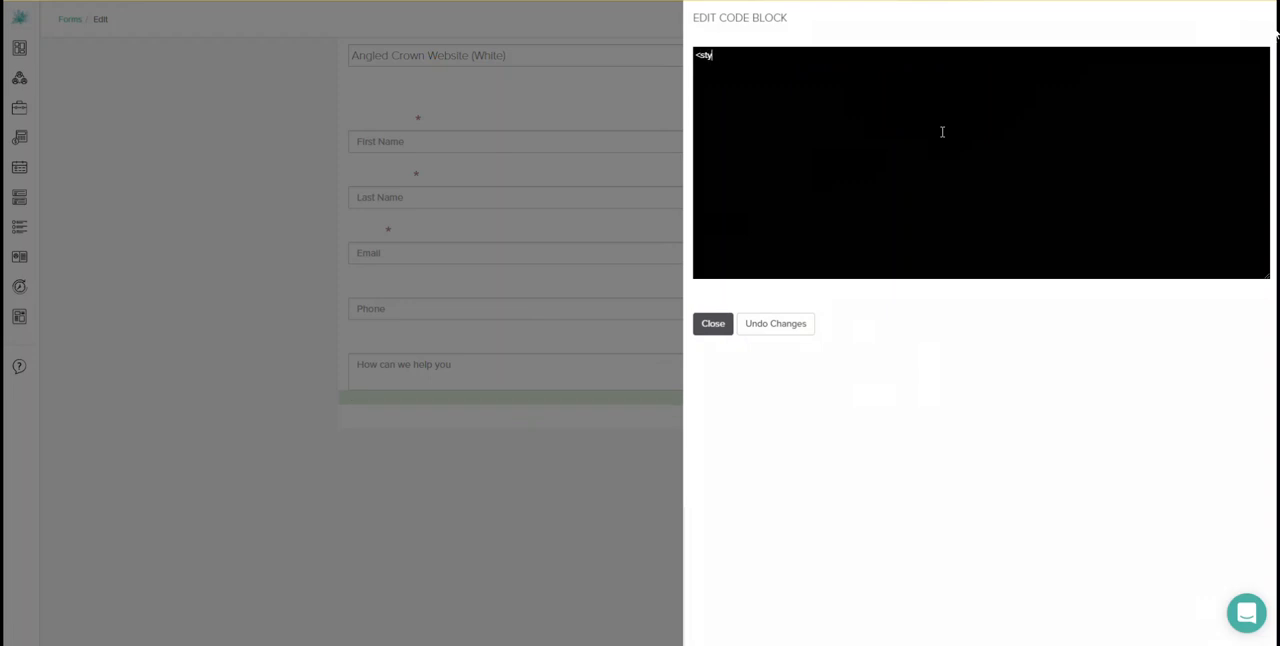
text(le.)
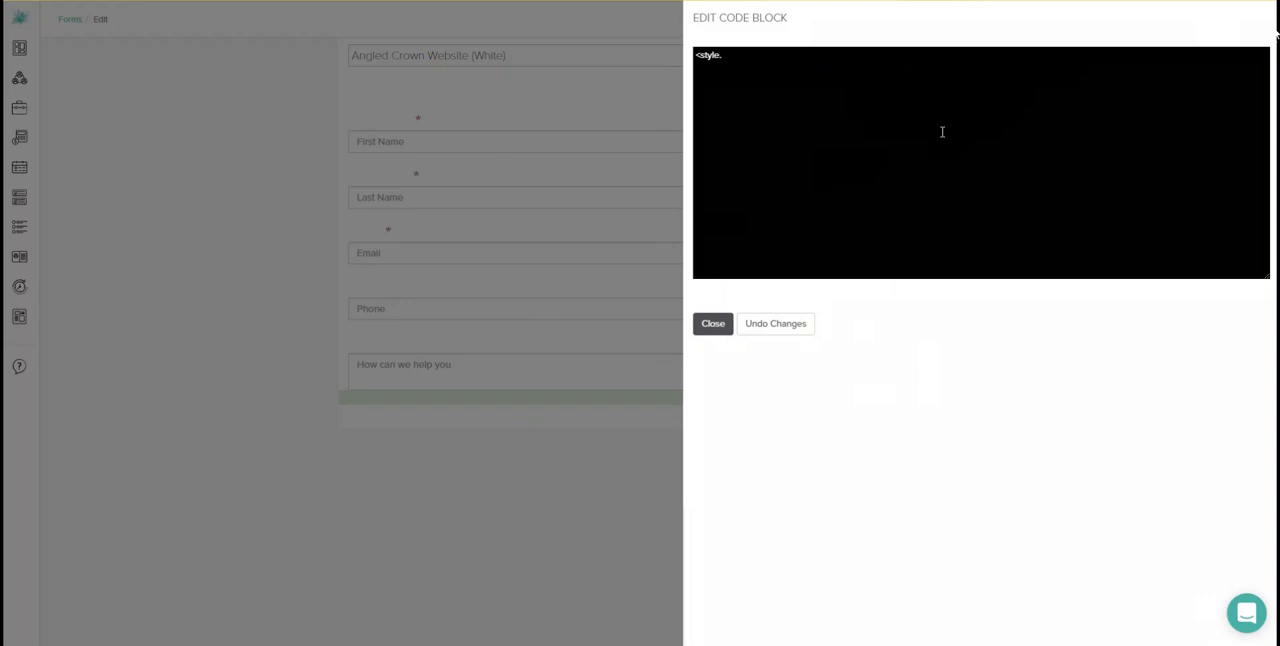
text(>)
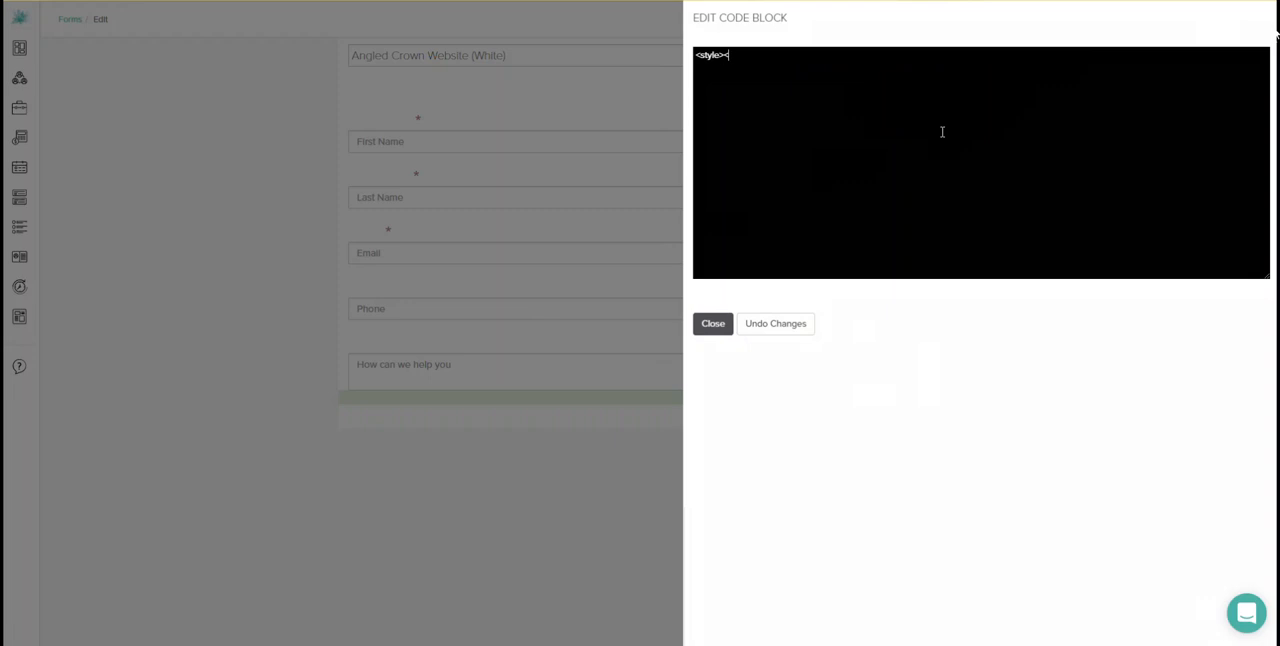
text(</styl)
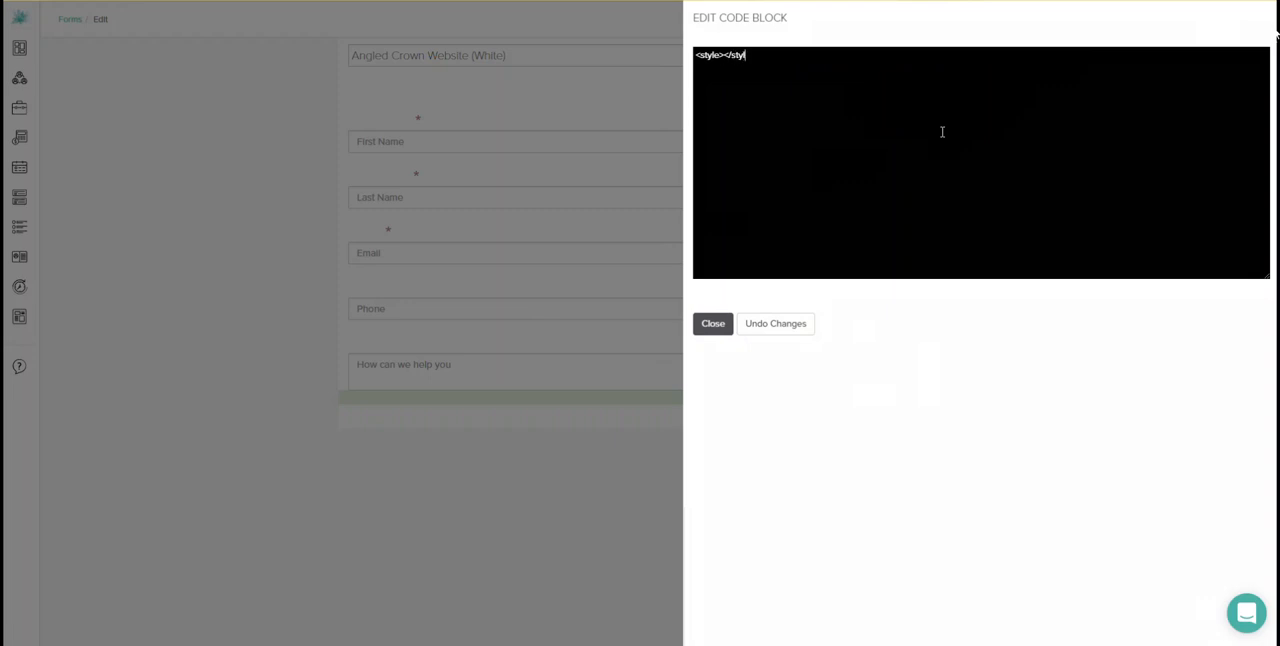
text(e>)
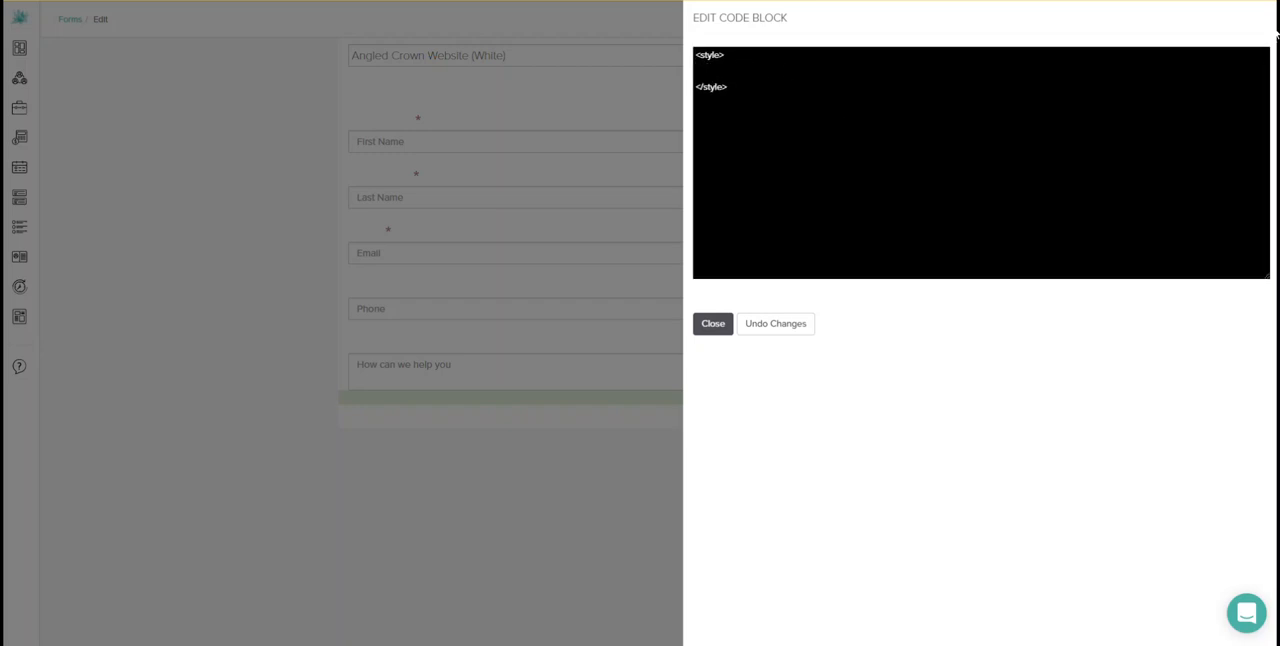
click(707, 131)
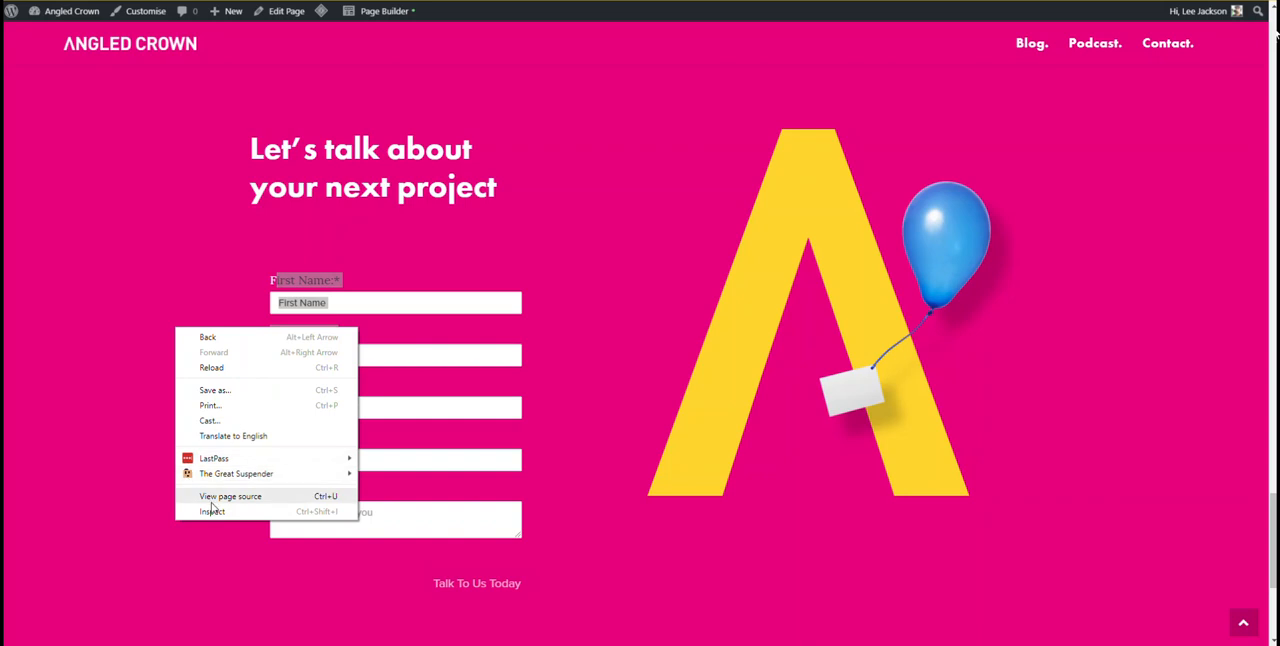
Inspect the embedded form's container element to reveal its 30px top and bottom padding
click(212, 511)
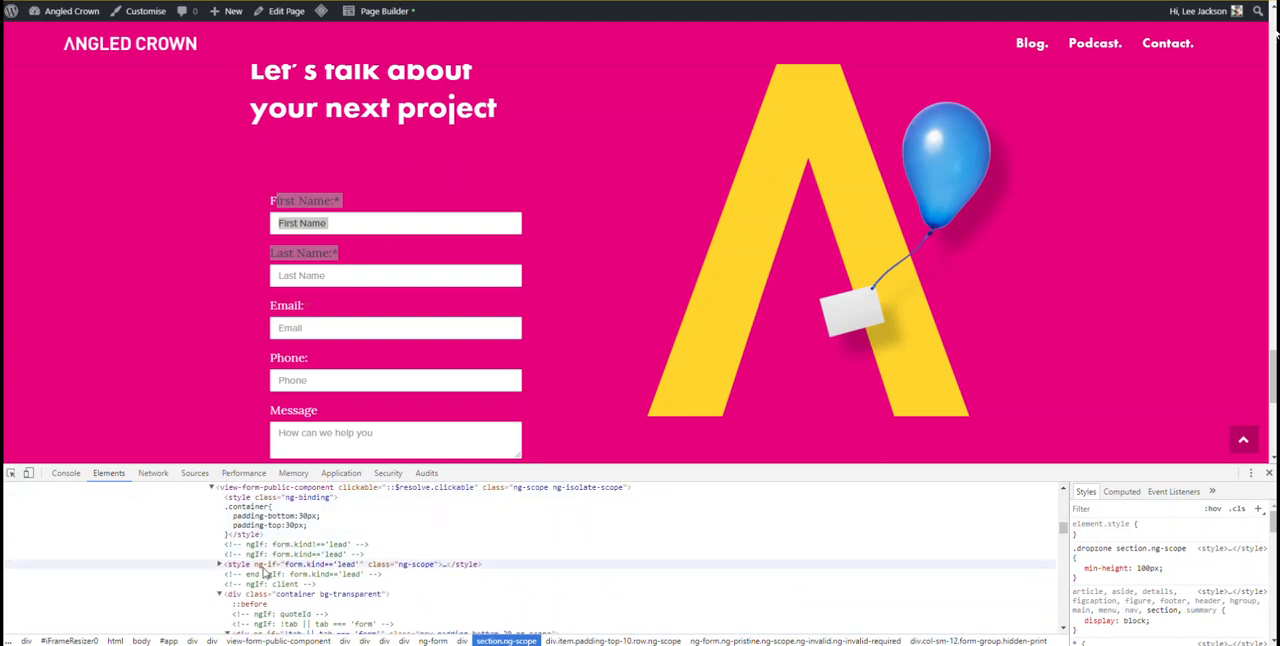
click(300, 594)
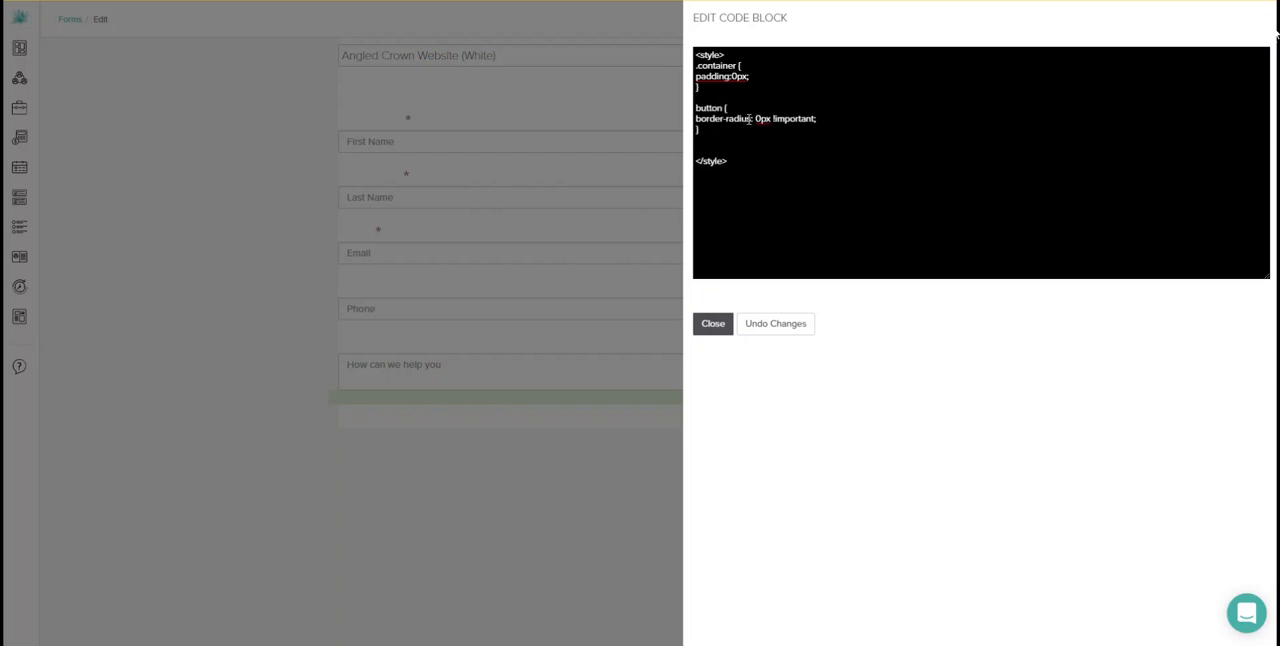
Write CSS for container padding, square buttons, 150px textarea, focus, error text and button borders
key(Enter)
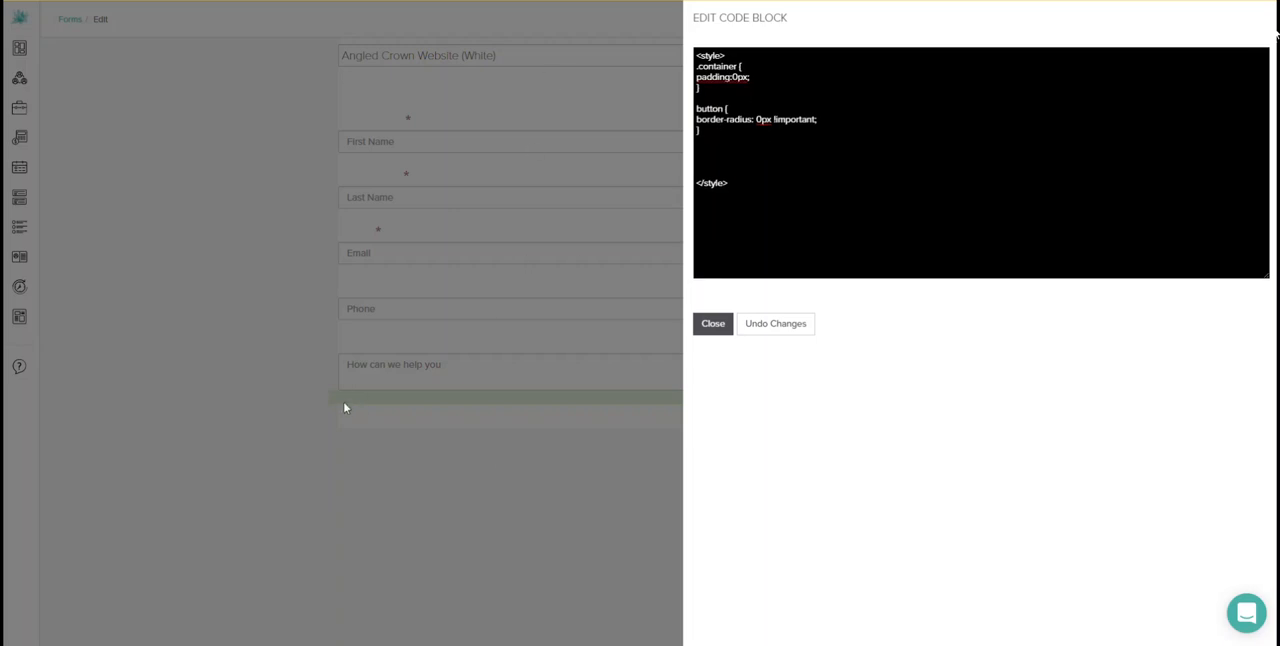
mouse_move(385, 379)
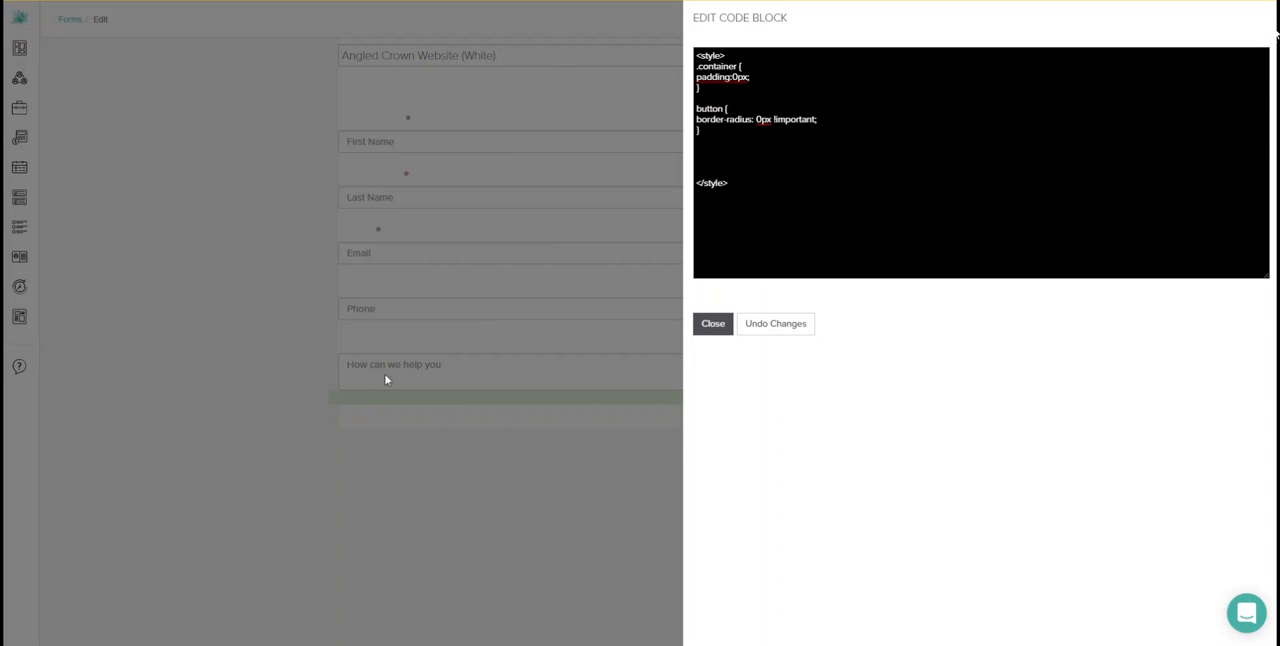
click(721, 149)
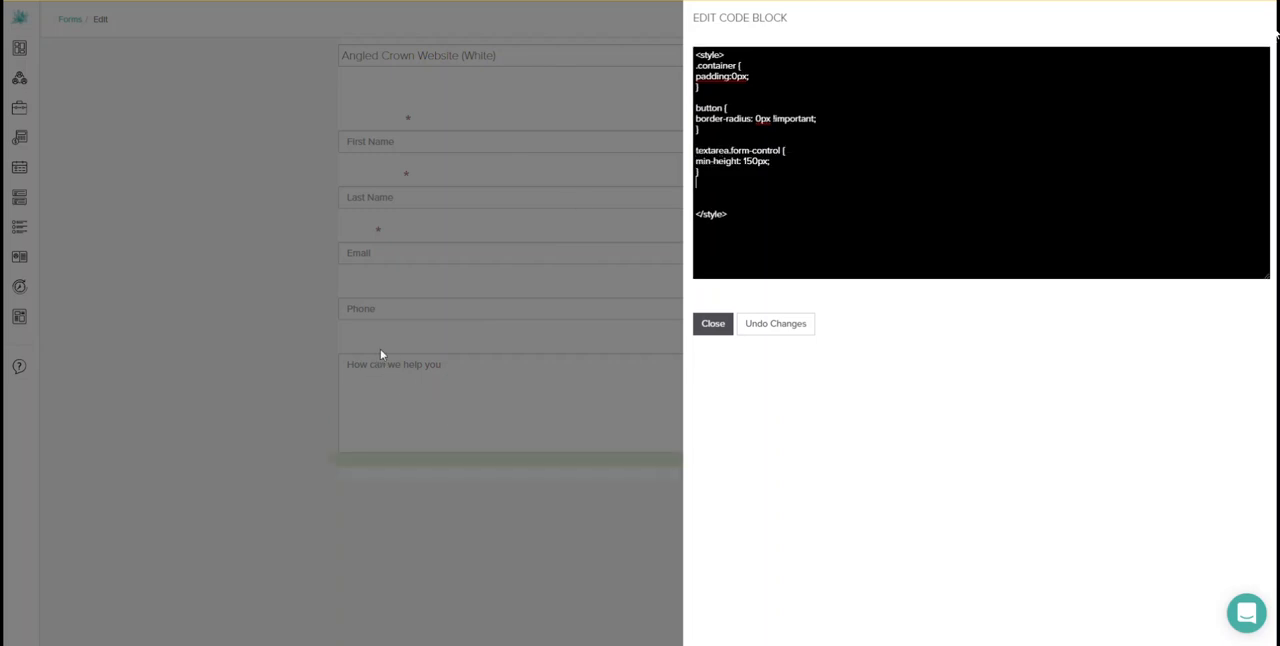
mouse_move(445, 370)
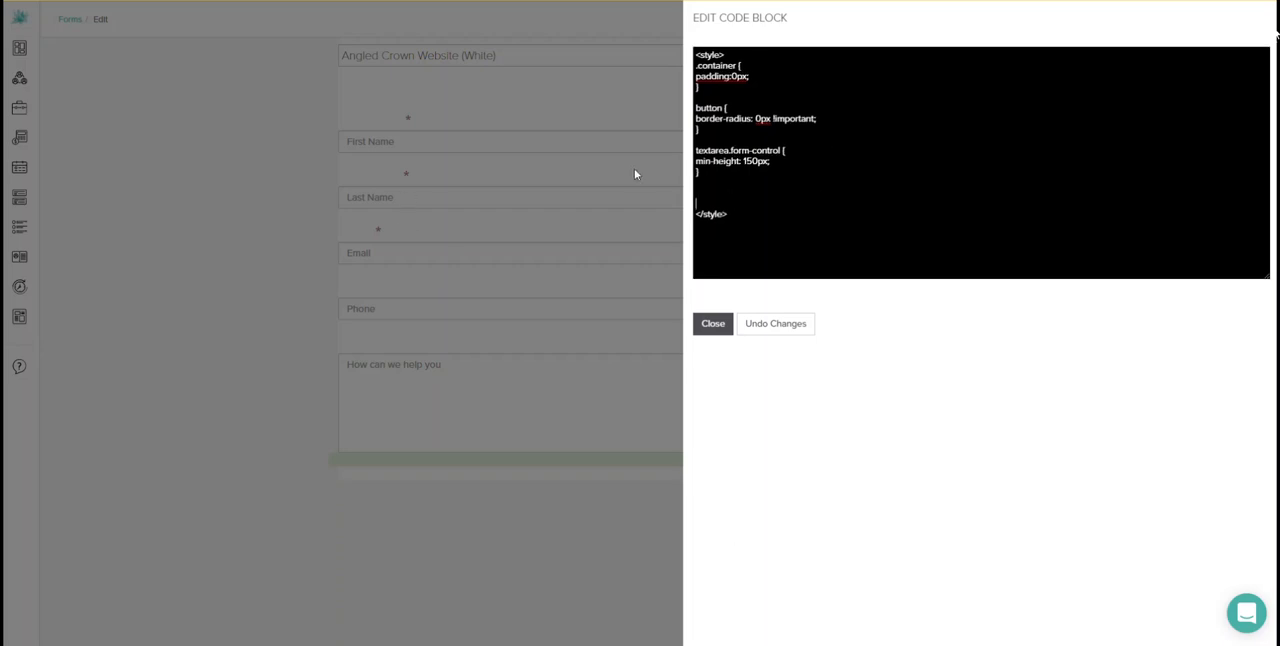
mouse_move(425, 242)
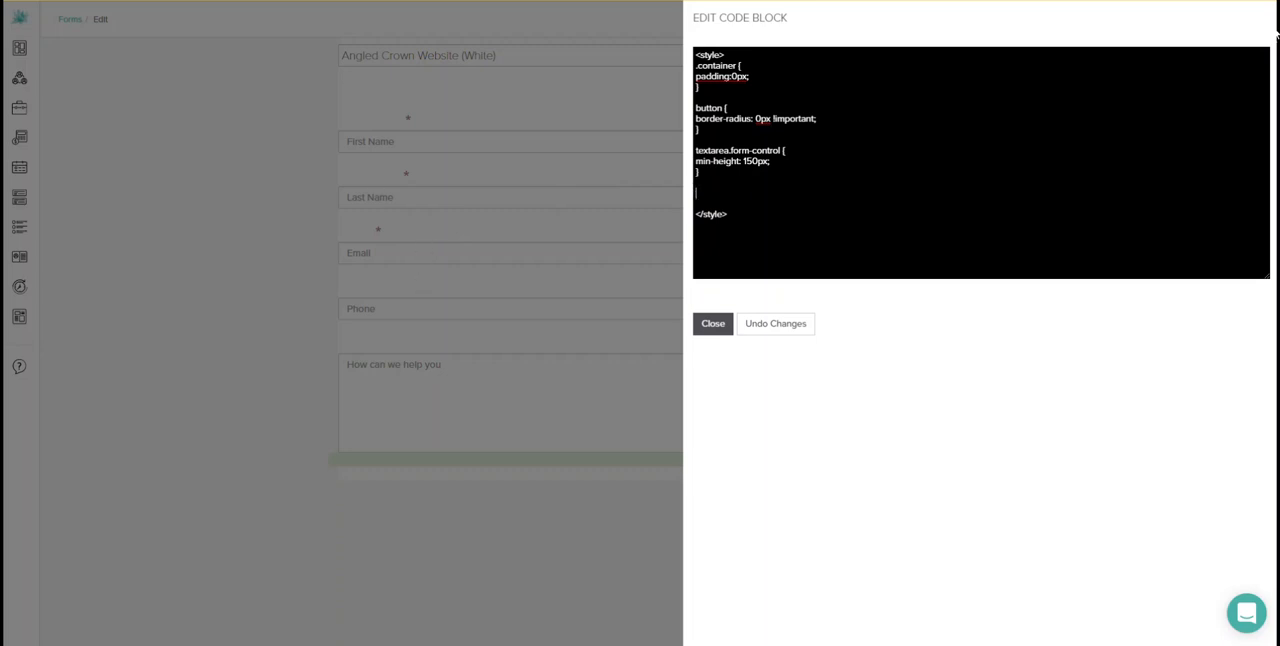
click(713, 323)
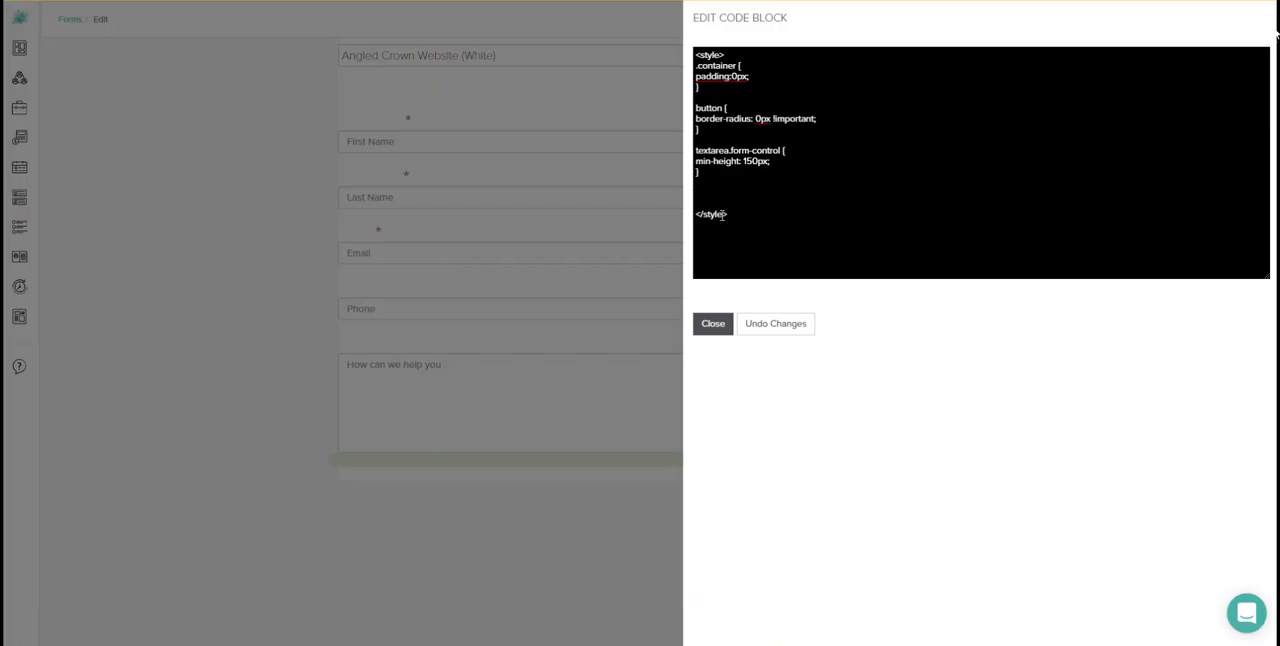
text(.form-control:focus {)
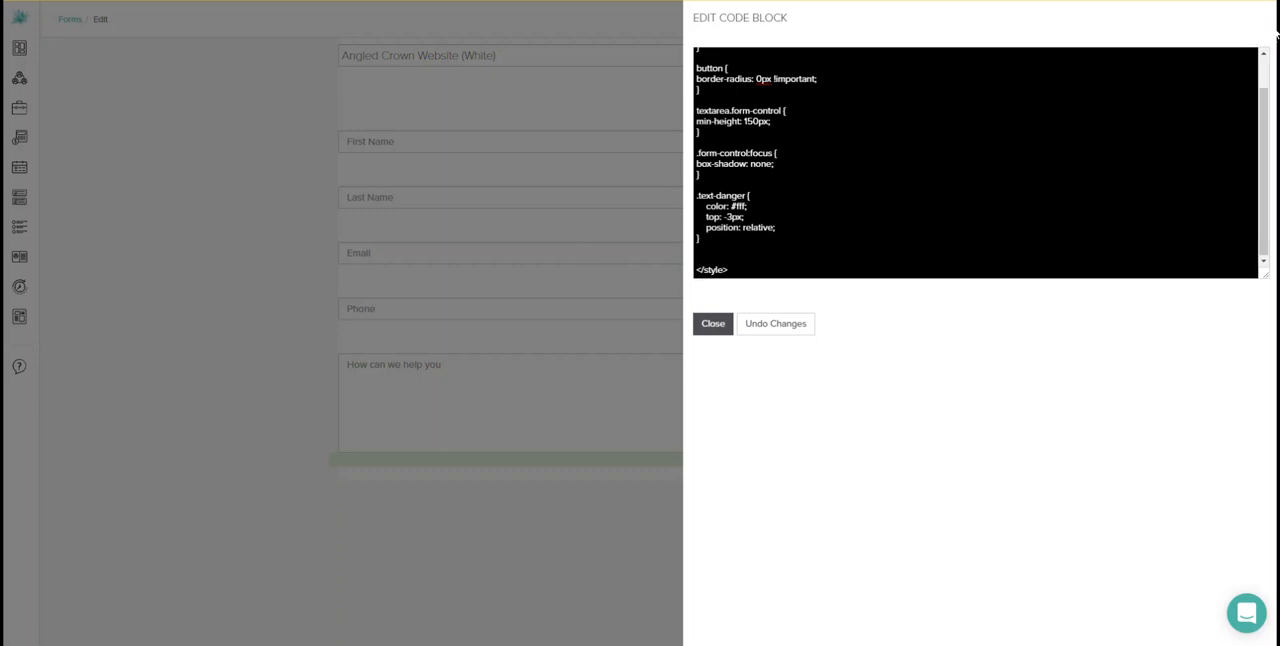
click(712, 323)
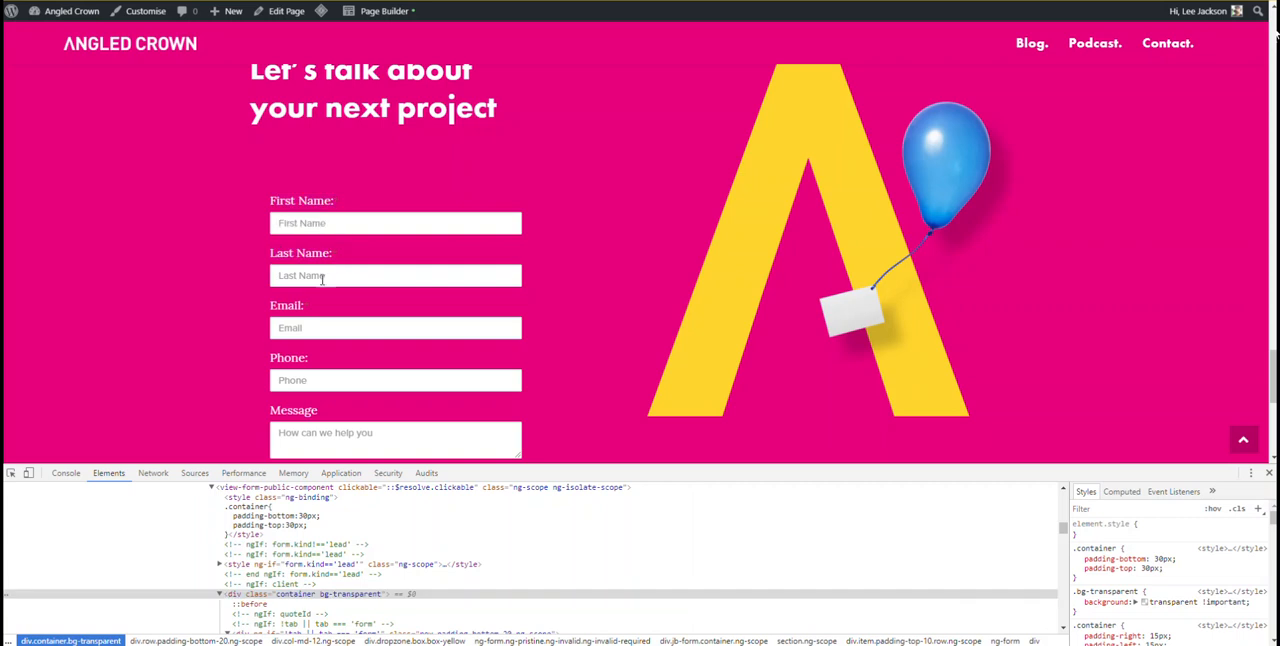
scroll(down, 3)
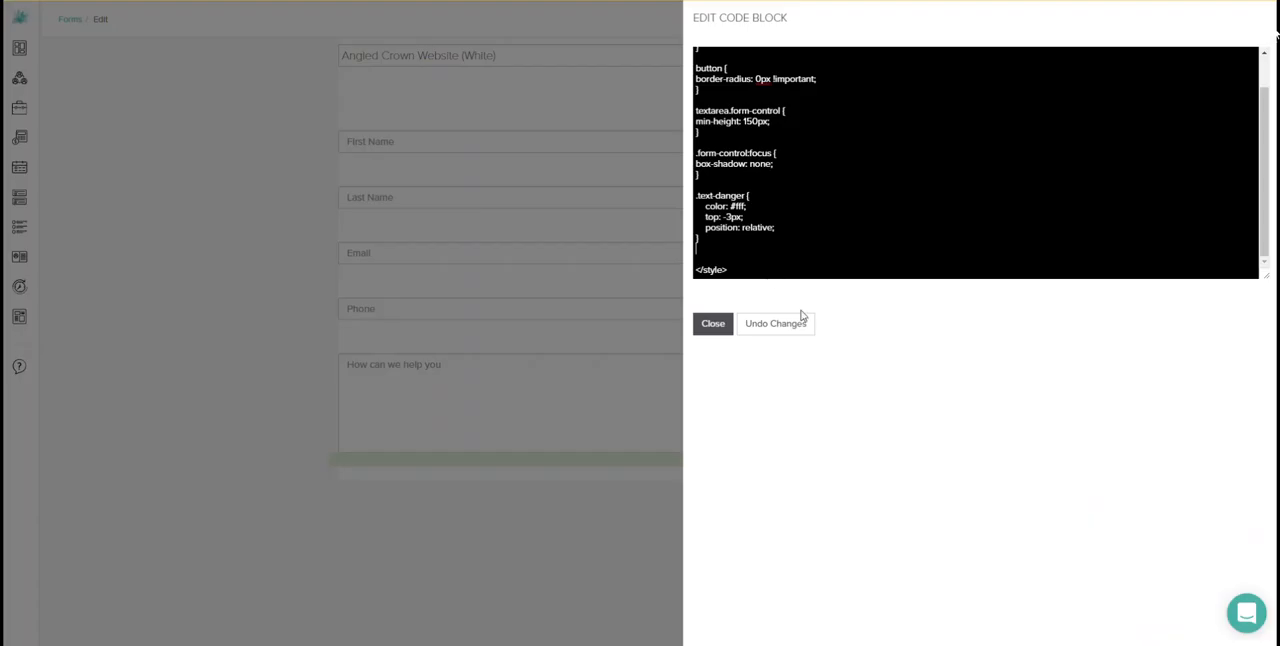
scroll(down, 3)
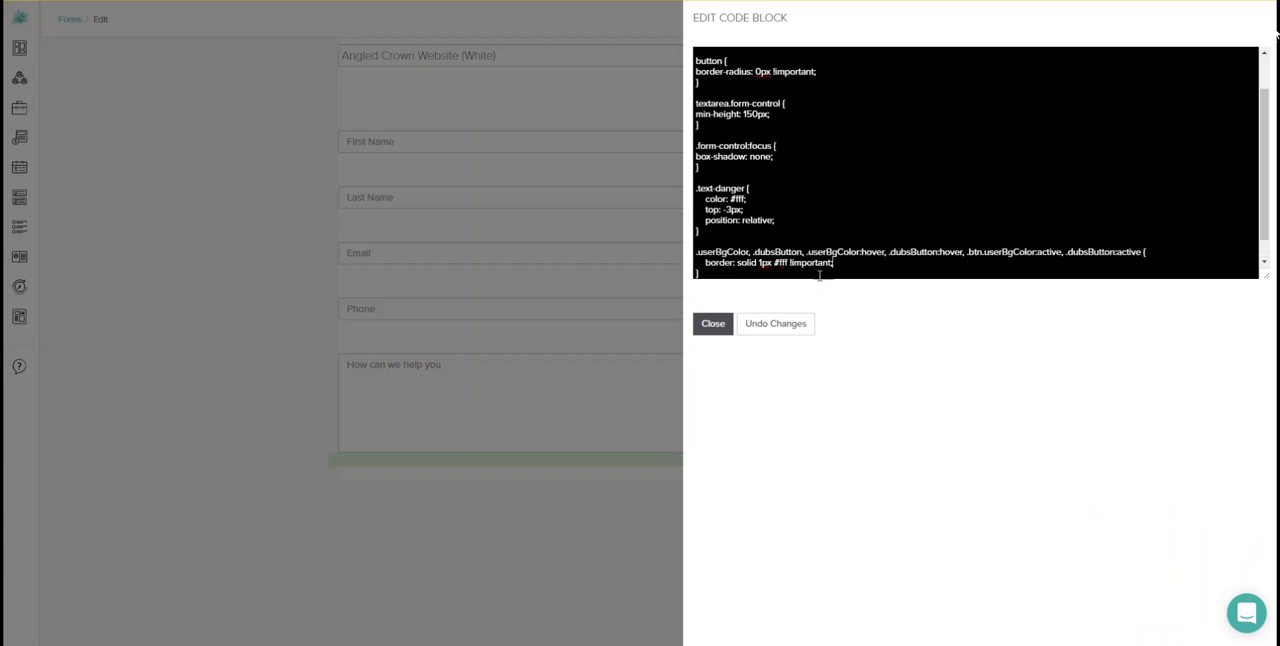
Close the code block and save the Dubsado form with the new CSS
click(713, 323)
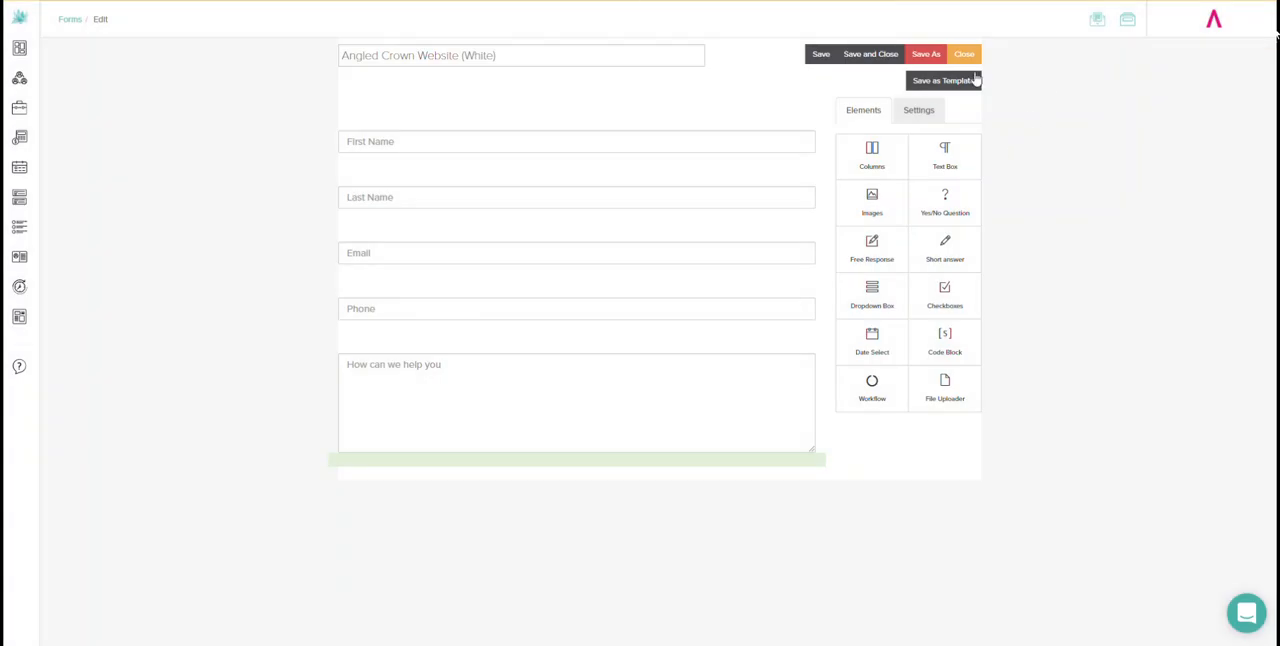
click(821, 53)
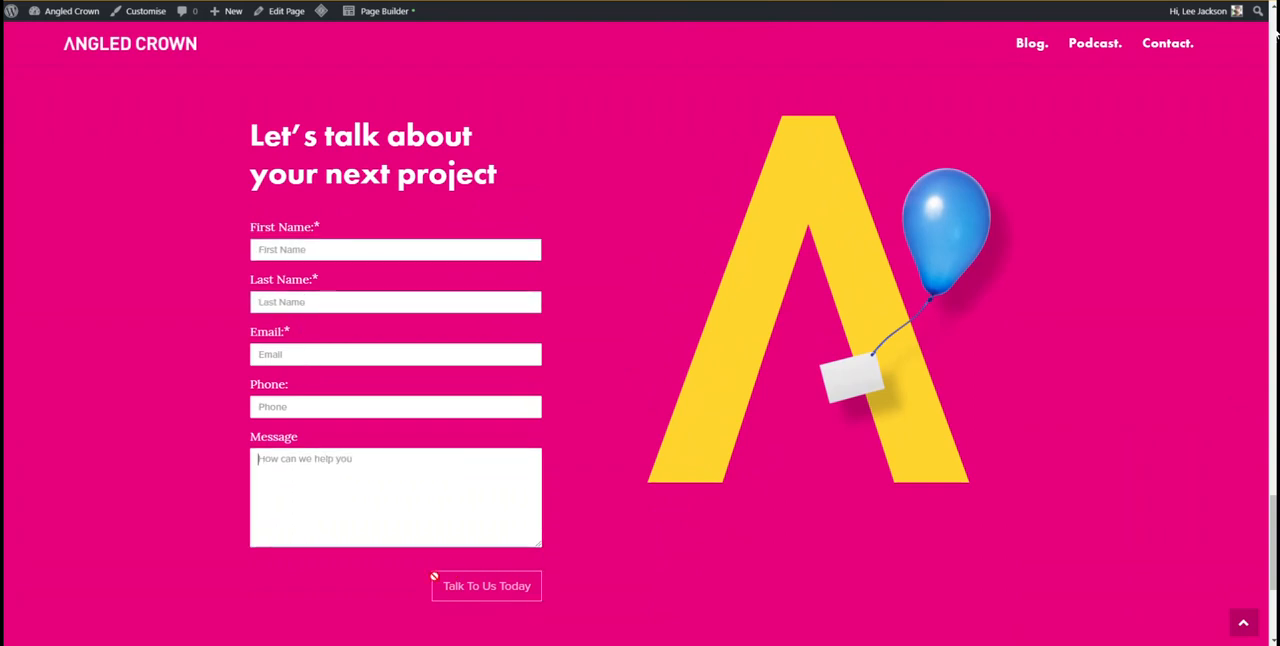
mouse_move(541, 545)
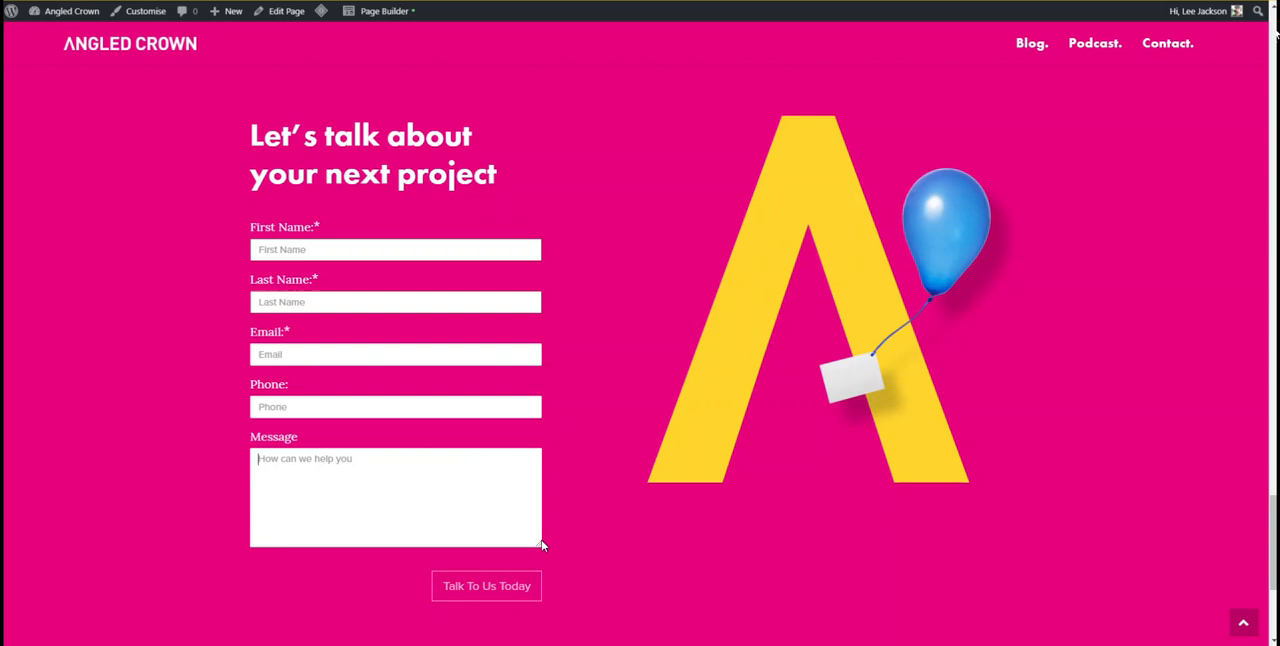
mouse_move(573, 461)
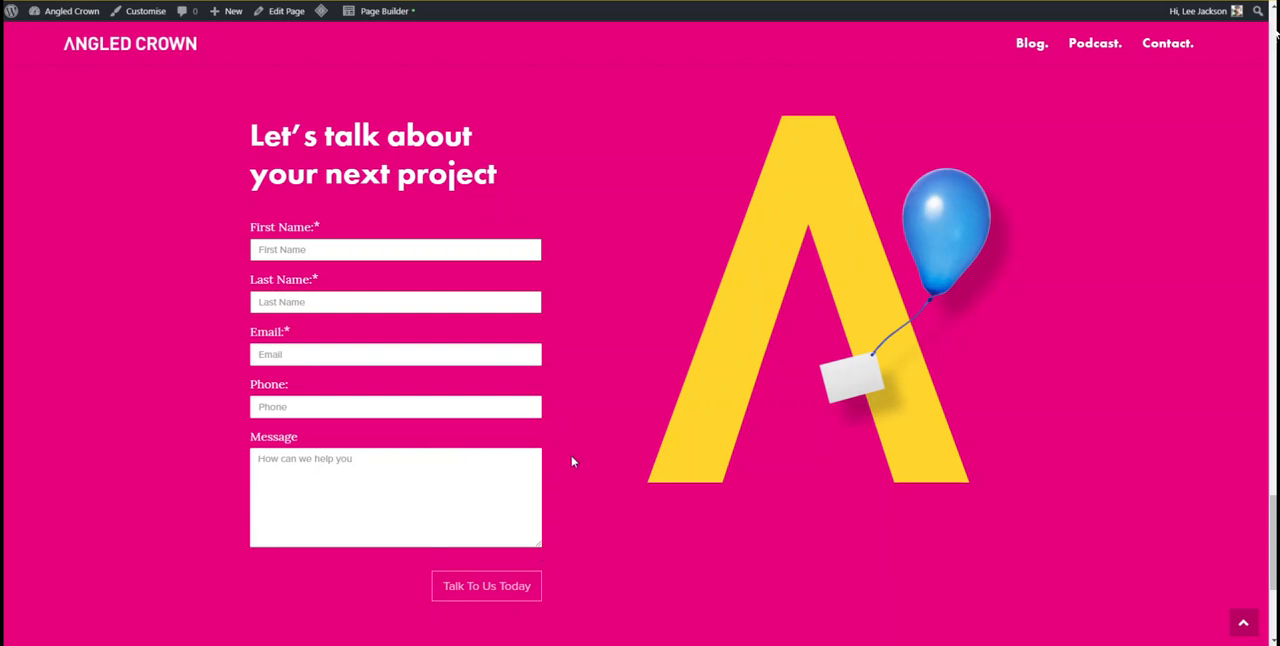
mouse_move(548, 462)
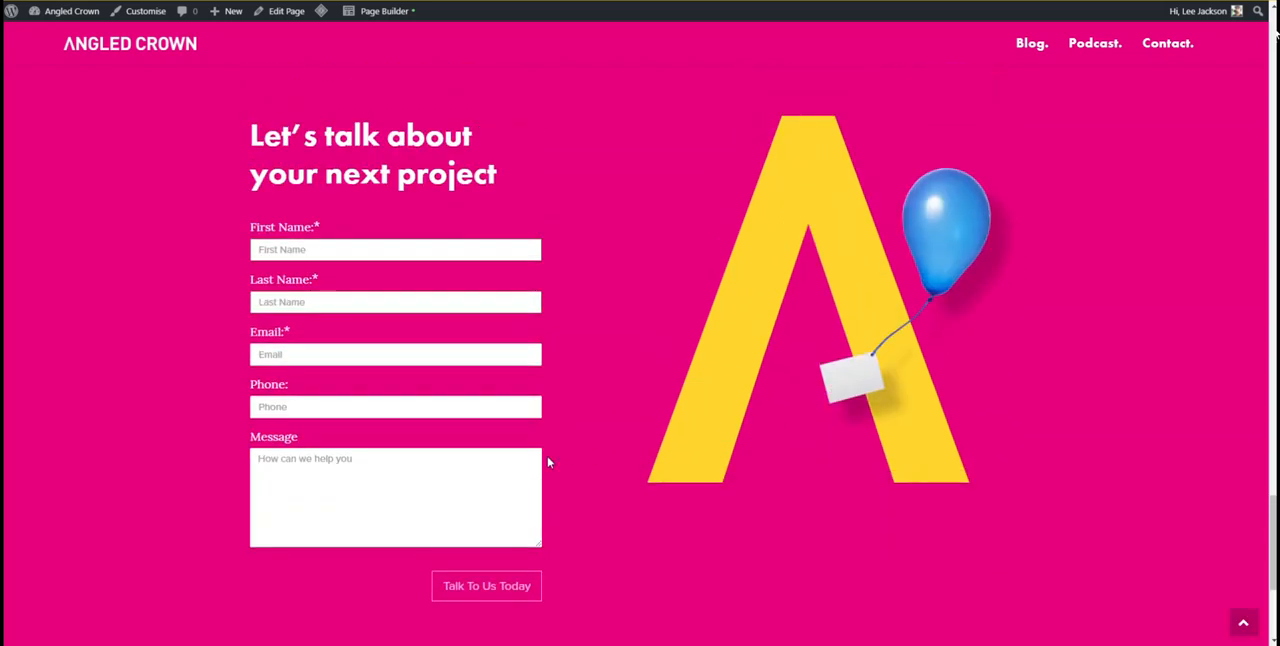
Go to the Contact page and scroll through the restyled embedded form
click(1167, 43)
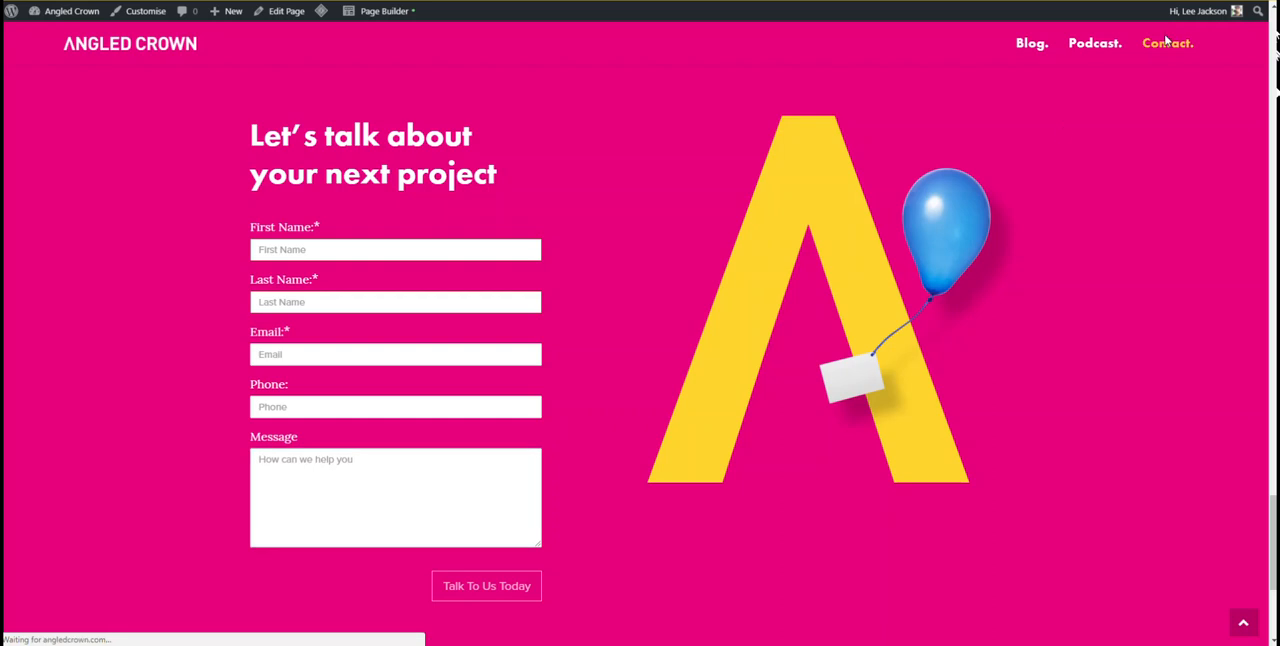
click(1166, 43)
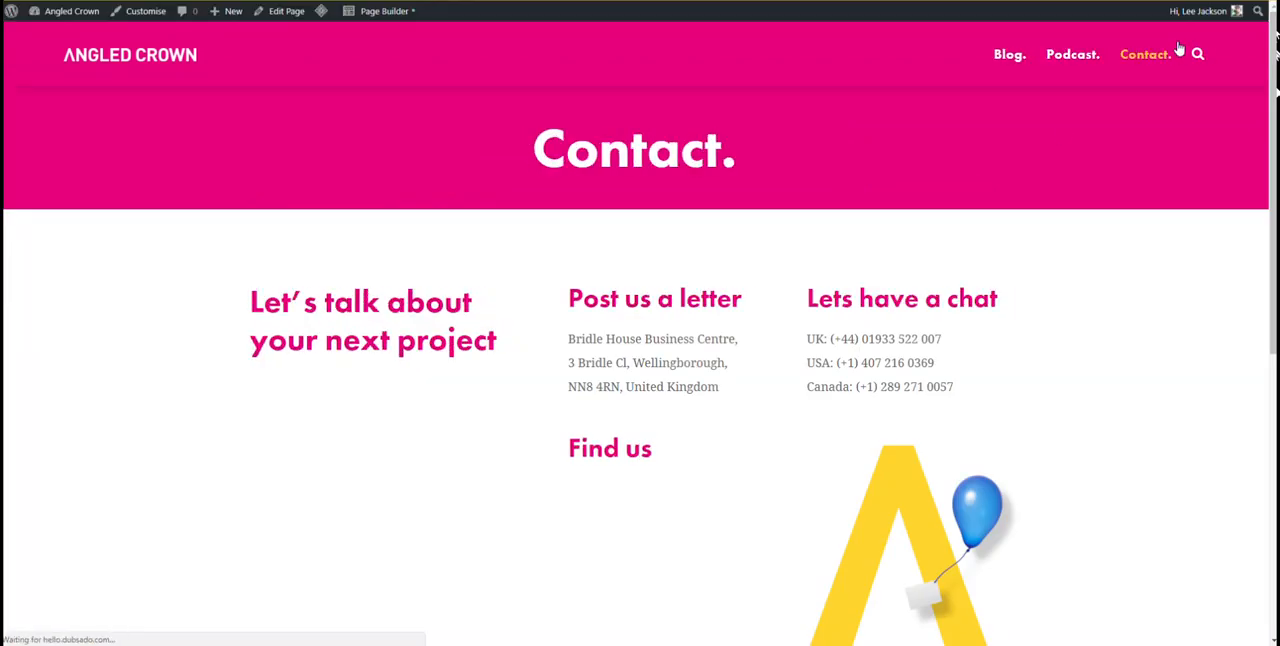
scroll(down, 3)
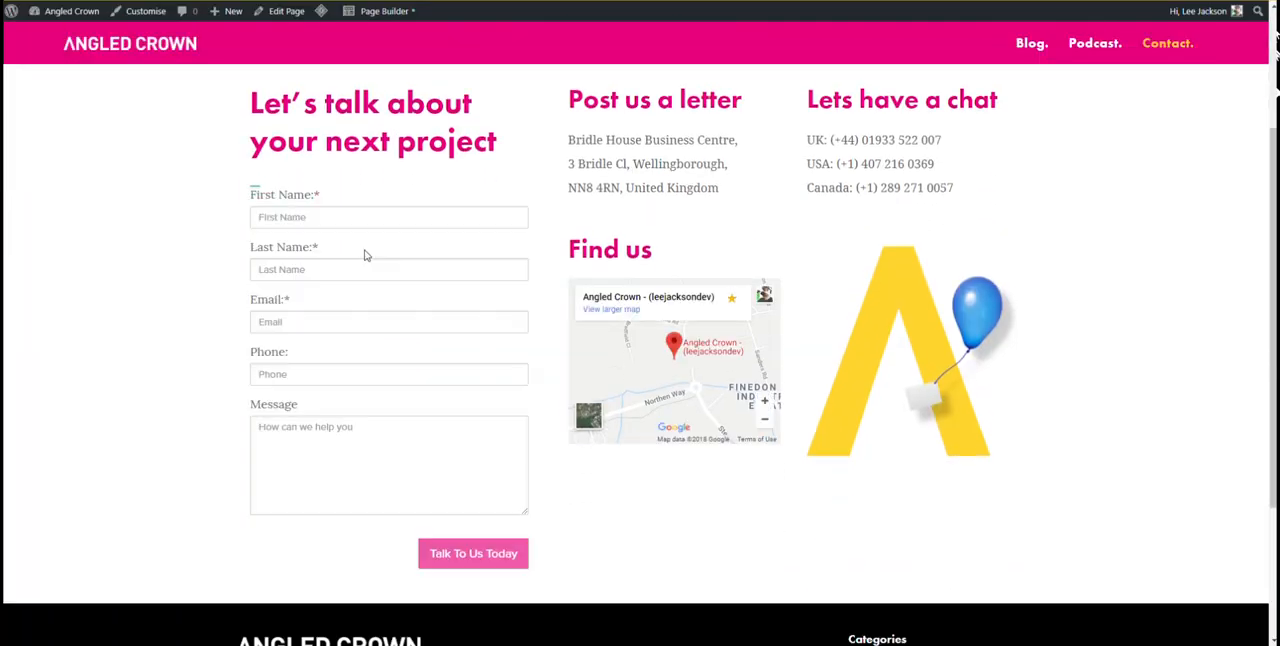
mouse_move(417, 394)
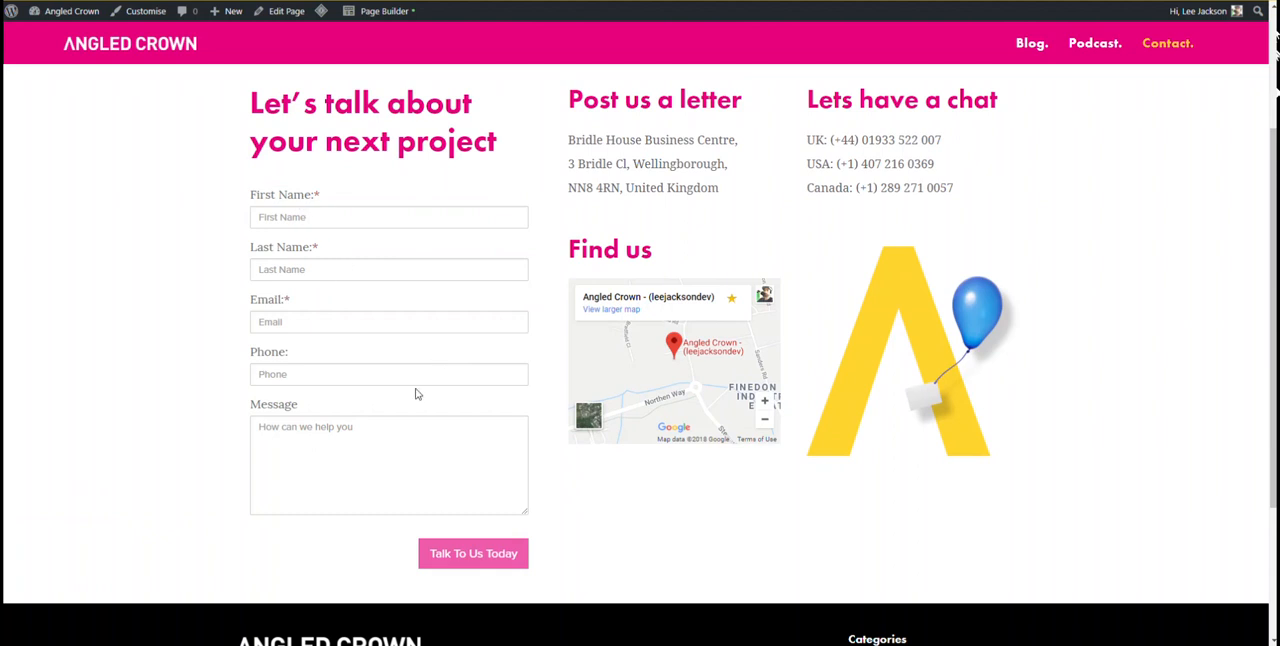
mouse_move(521, 544)
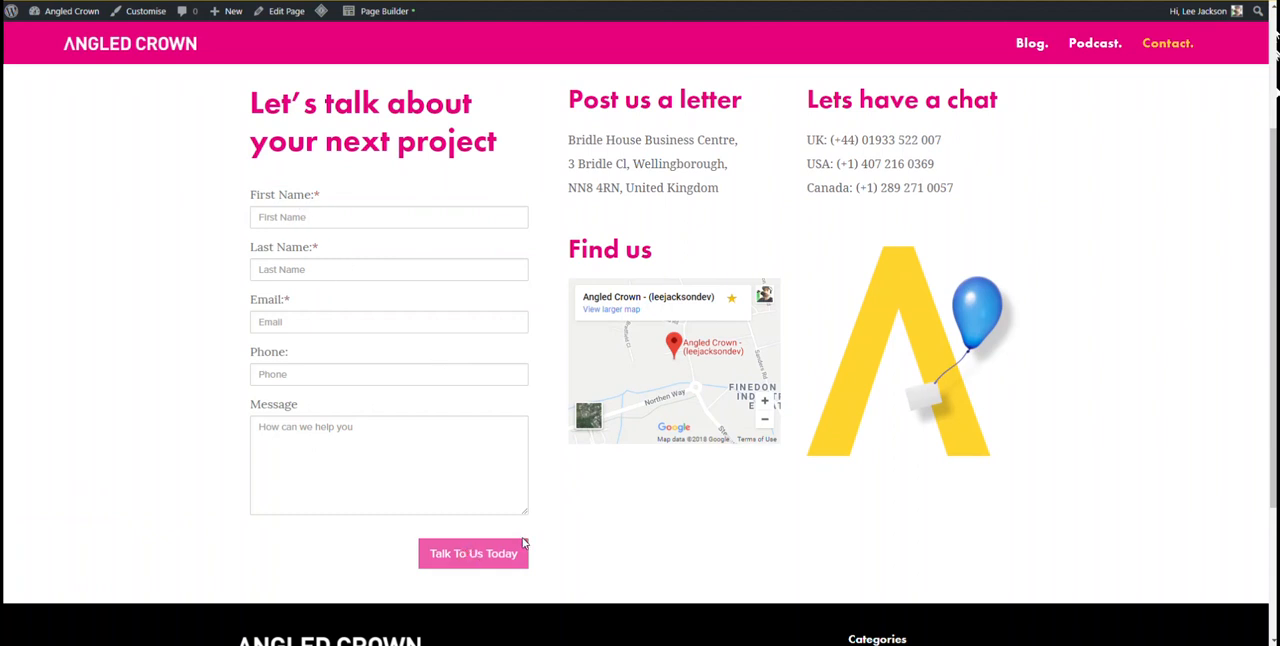
mouse_move(543, 431)
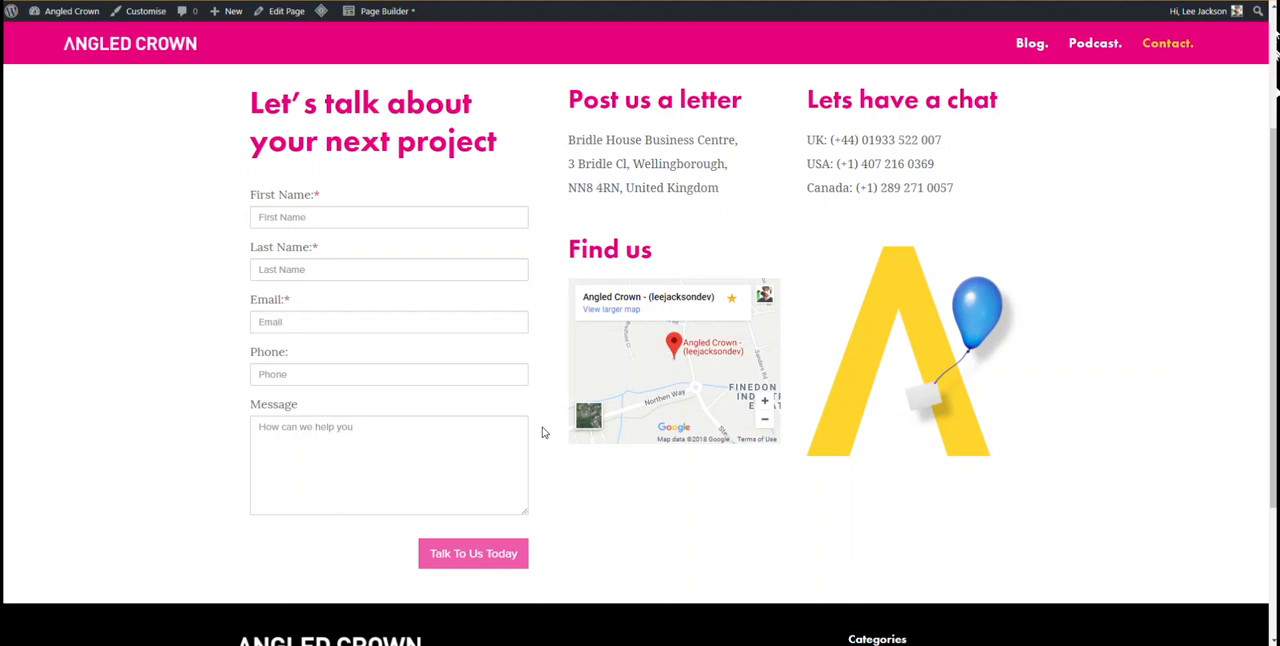
click(388, 465)
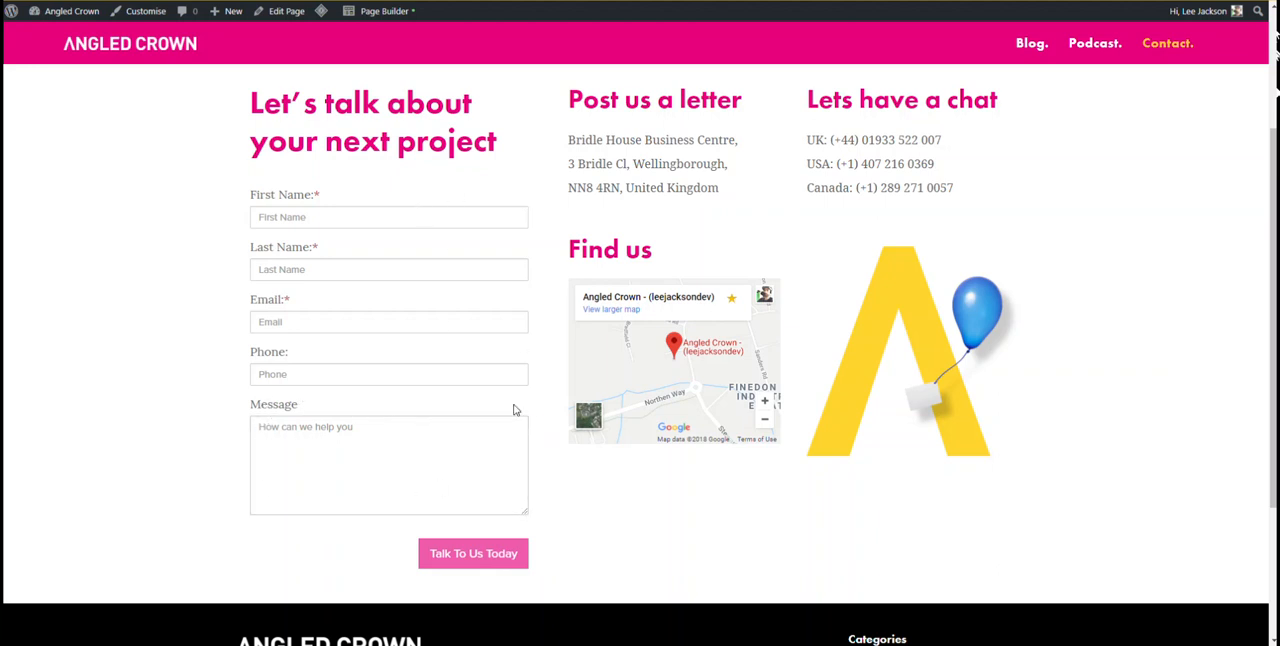
mouse_move(242, 178)
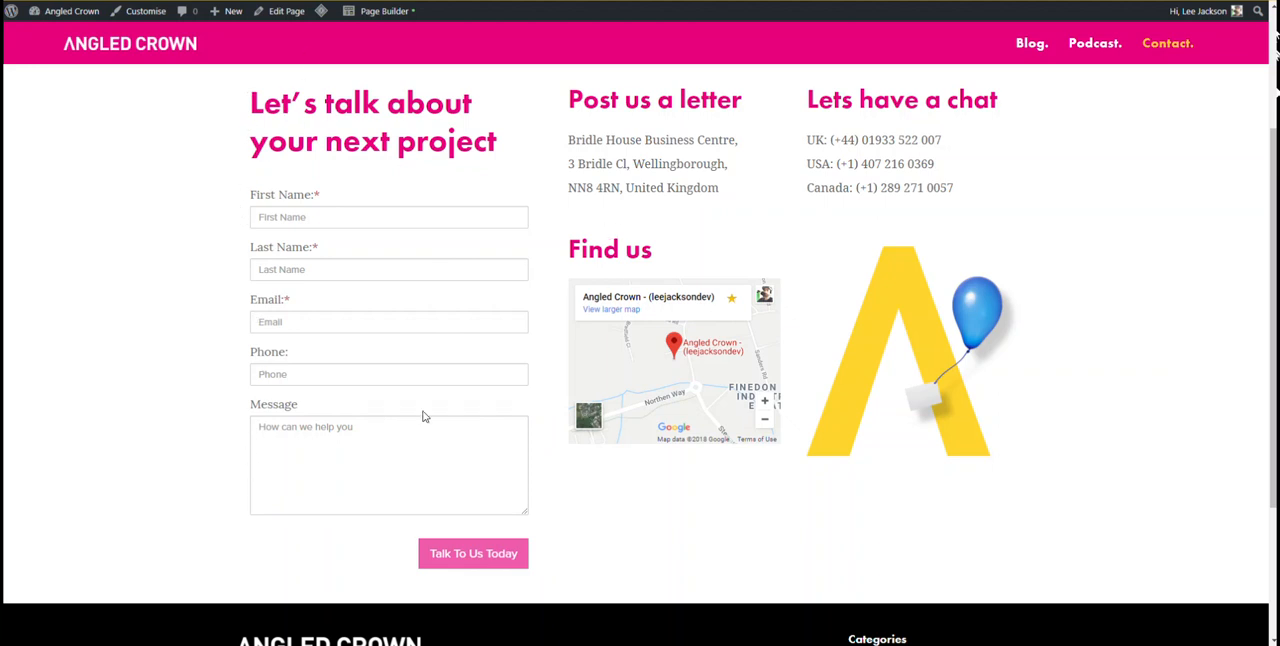
scroll(up, 3)
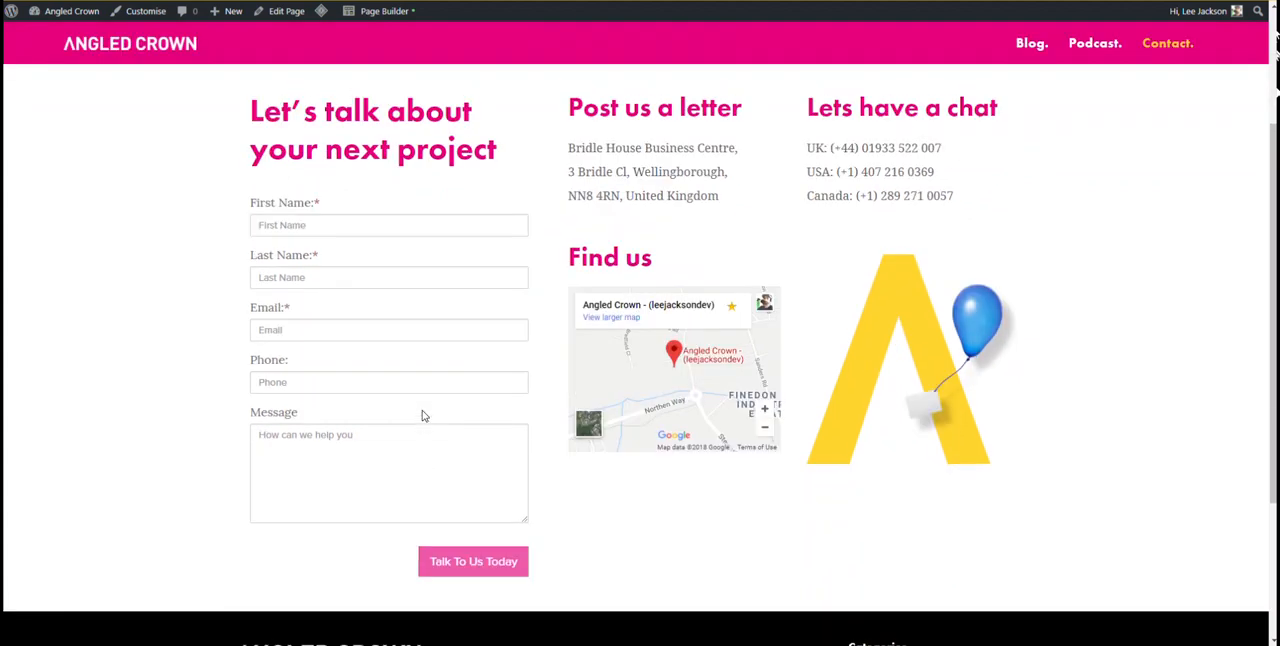
scroll(up, 3)
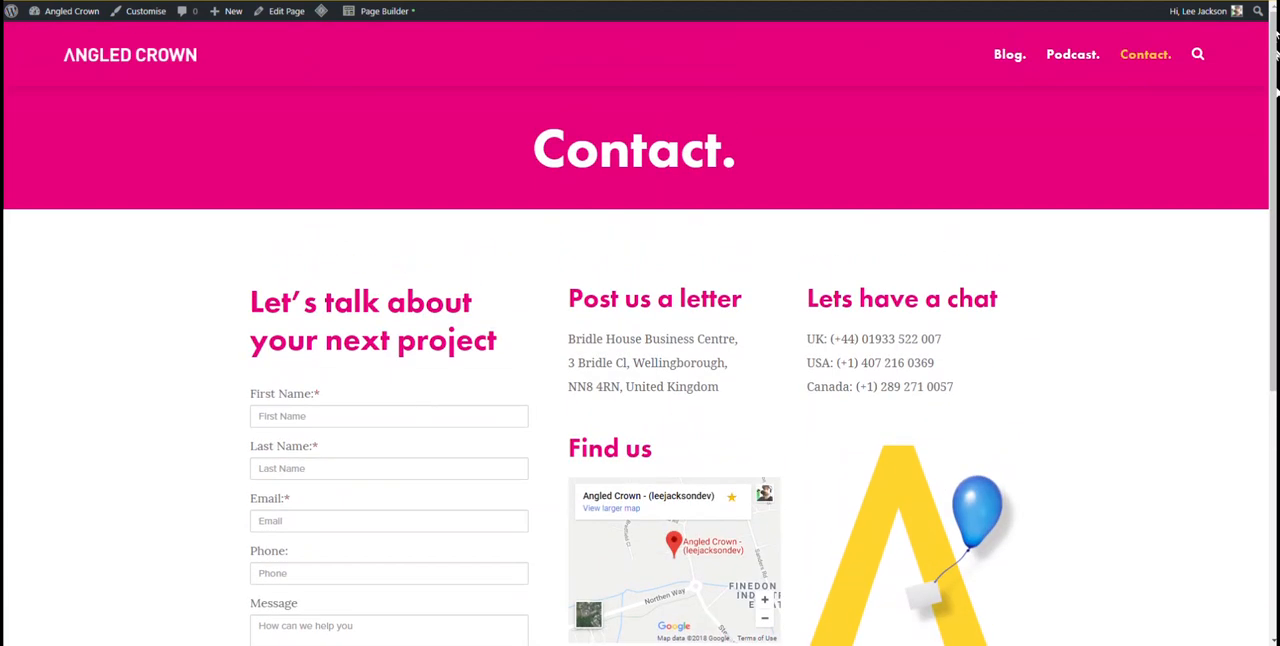